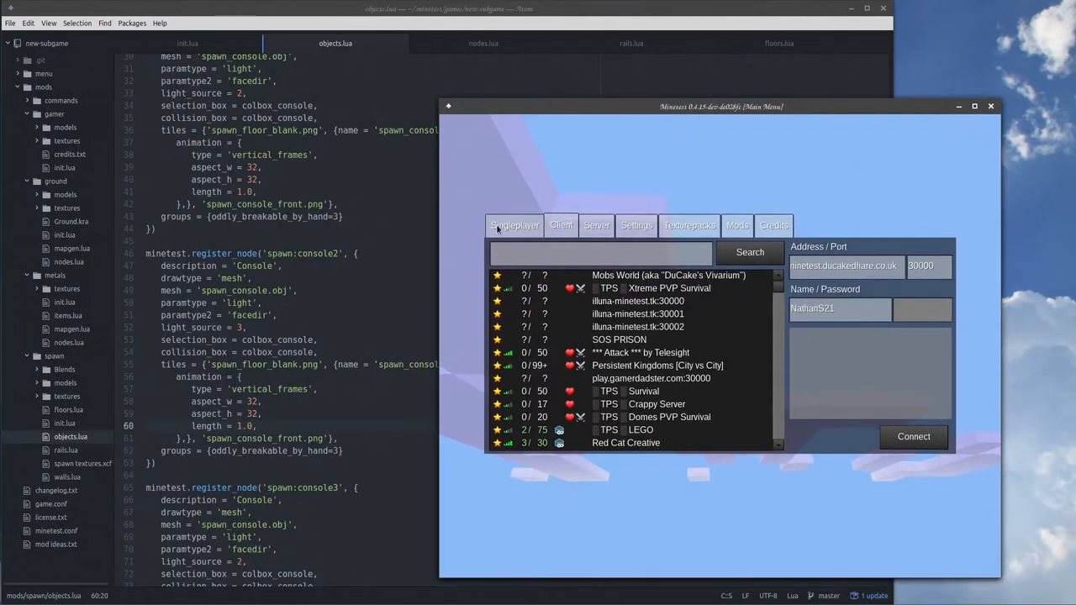
Switch from the online server list to the local worlds listing devblog-02.
click(514, 225)
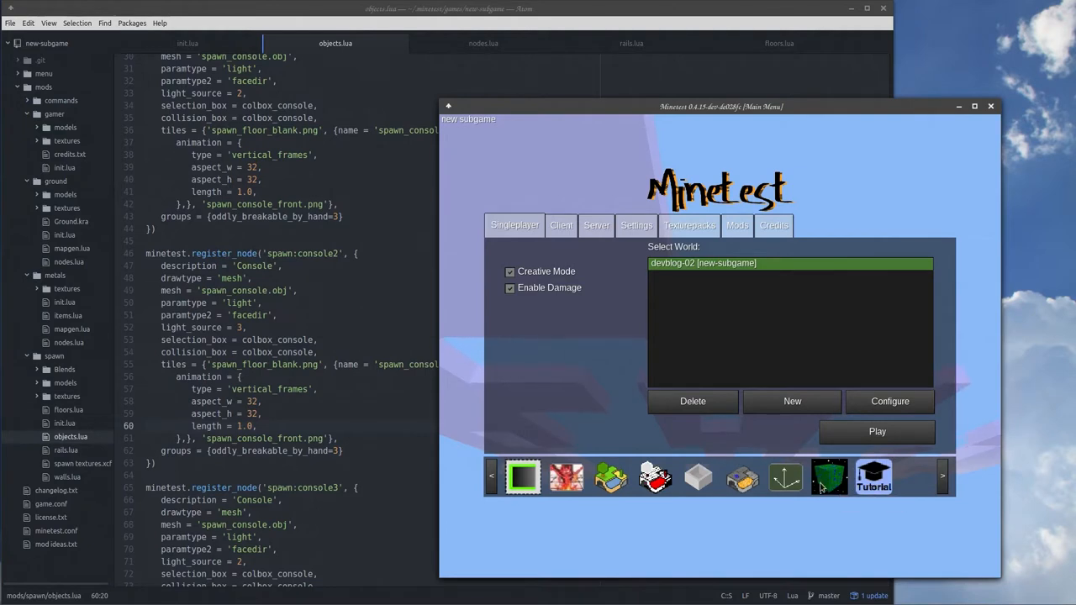
mouse_move(827, 478)
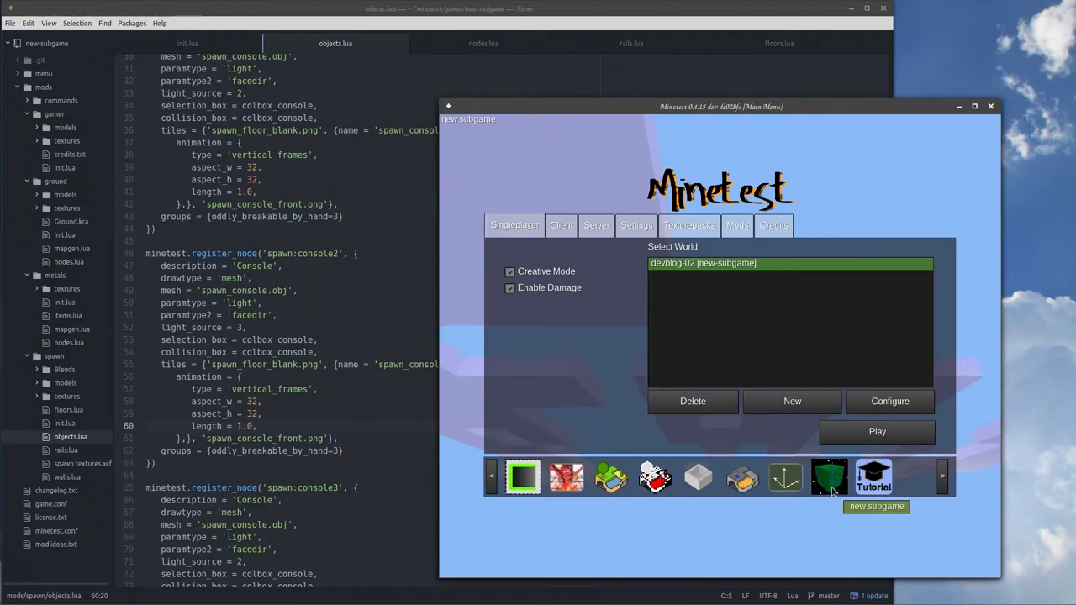
mouse_move(790, 283)
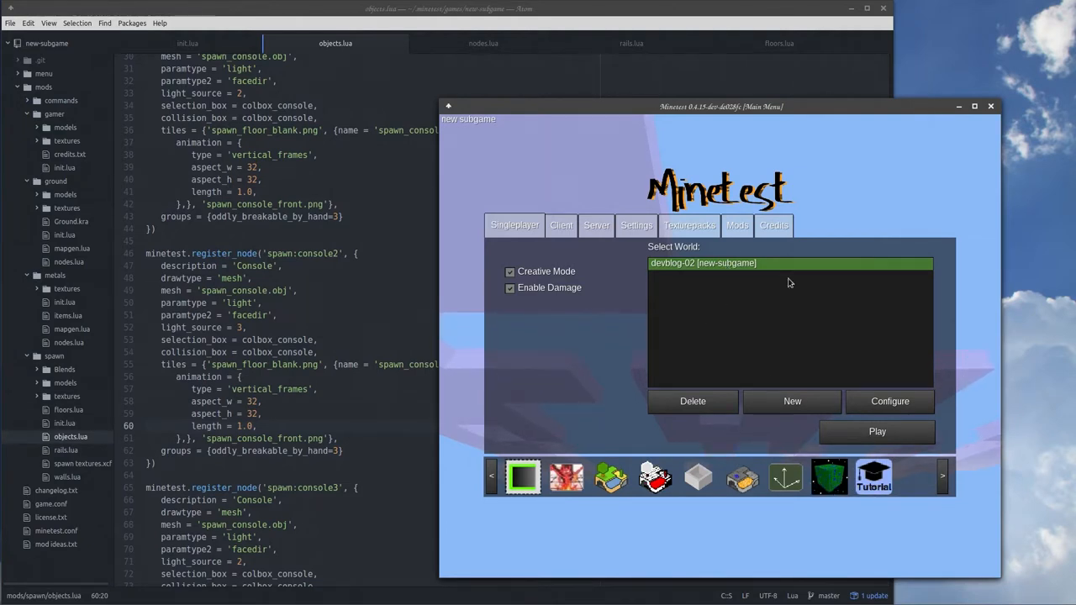
Start playing the devblog-02 world to look over the console nodes and inventory.
click(877, 430)
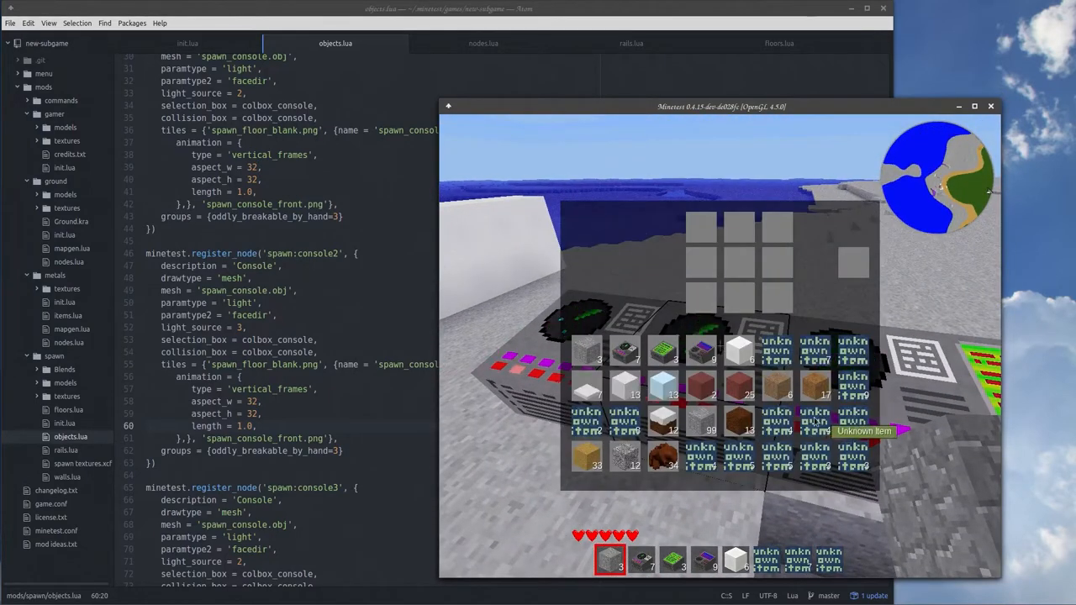
mouse_move(624, 390)
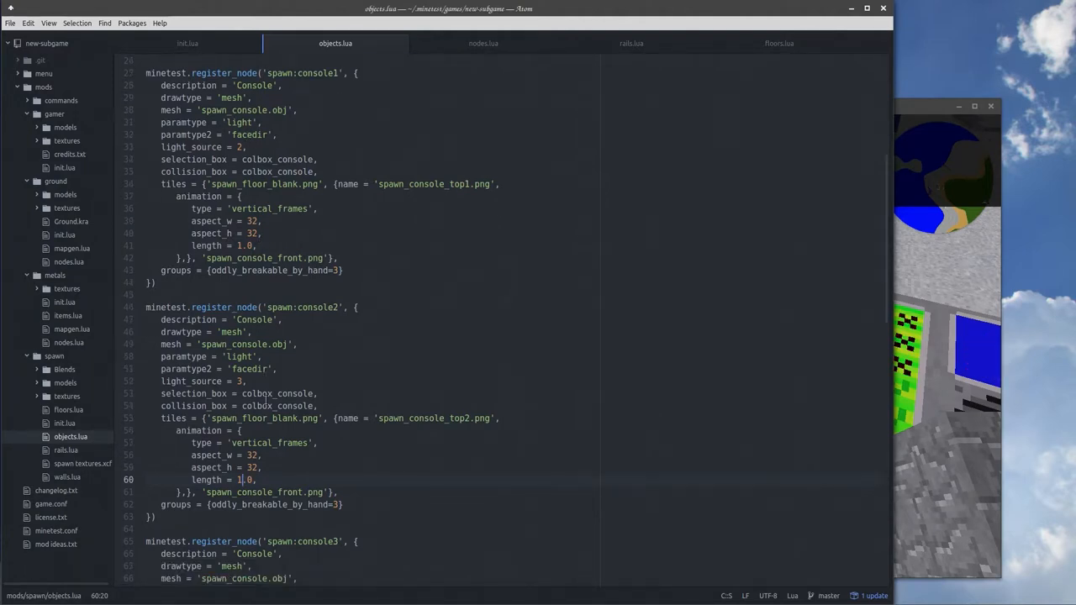
Scroll through the spawn:console node registrations in objects.lua.
scroll(down, 3)
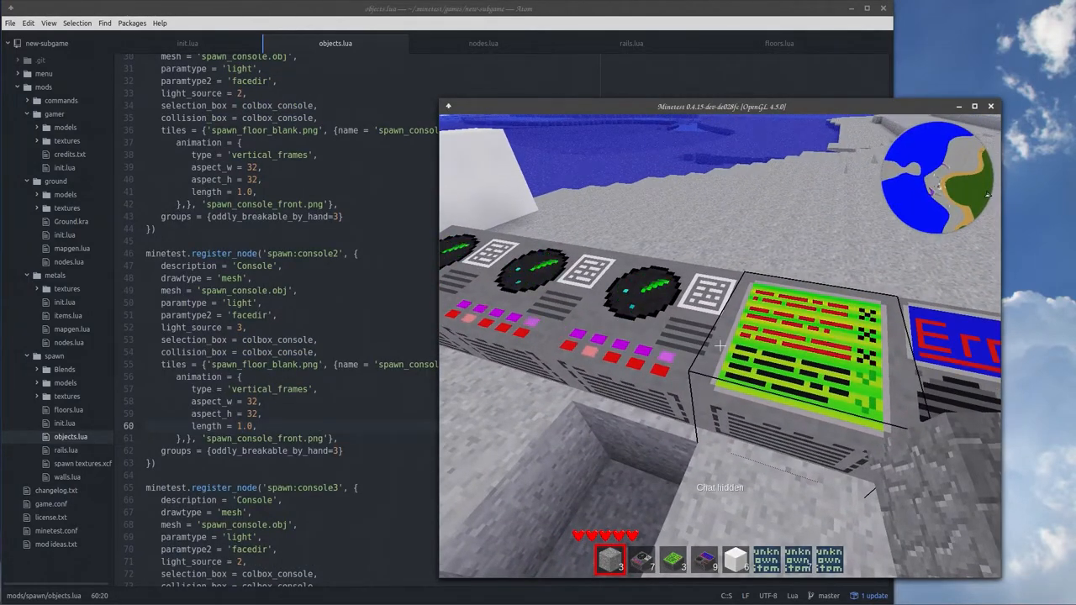
key(F5)
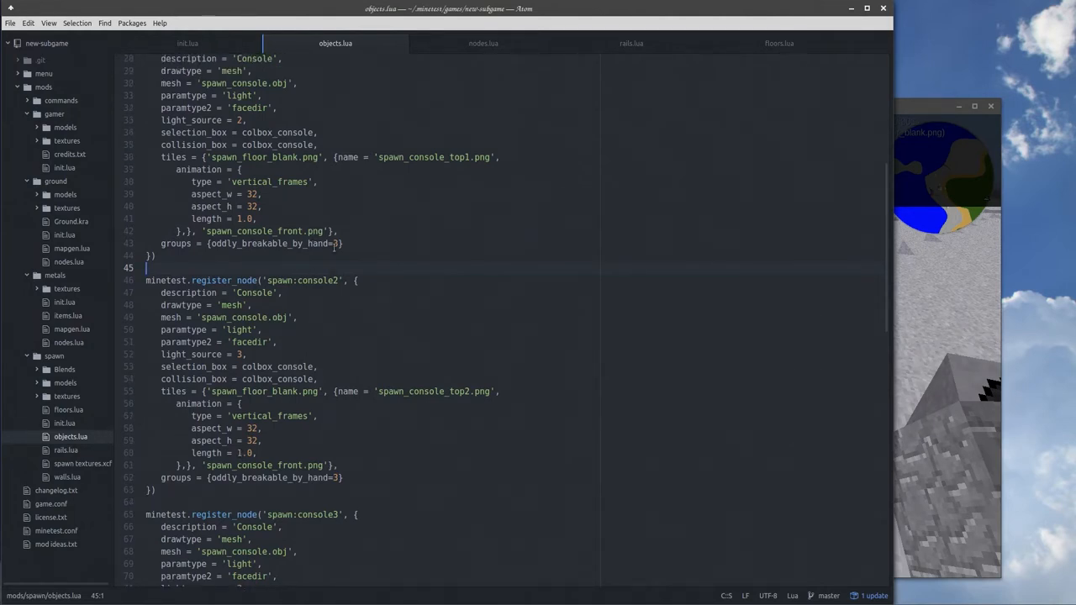
scroll(down, 3)
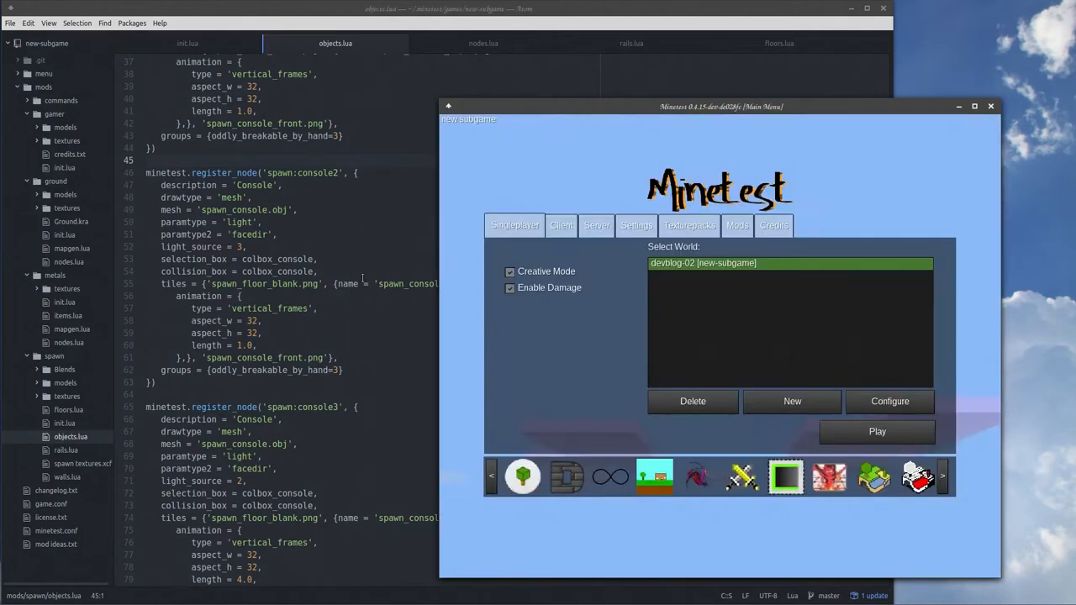
Exit the world to the main menu and scroll objects.lua down to the tube_light definitions.
scroll(down, 3)
text(2)
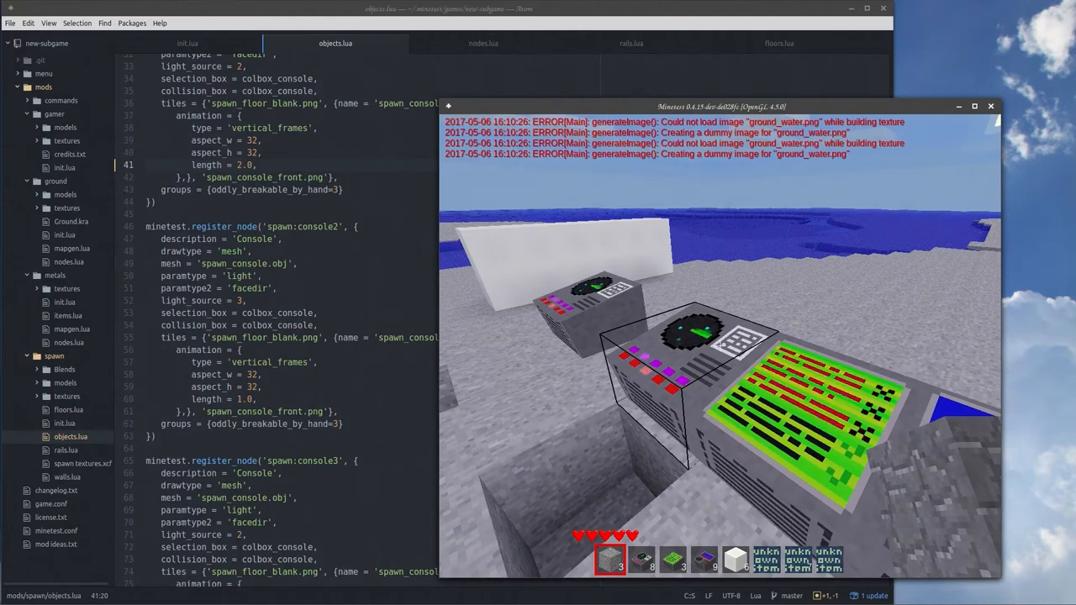
key(Escape)
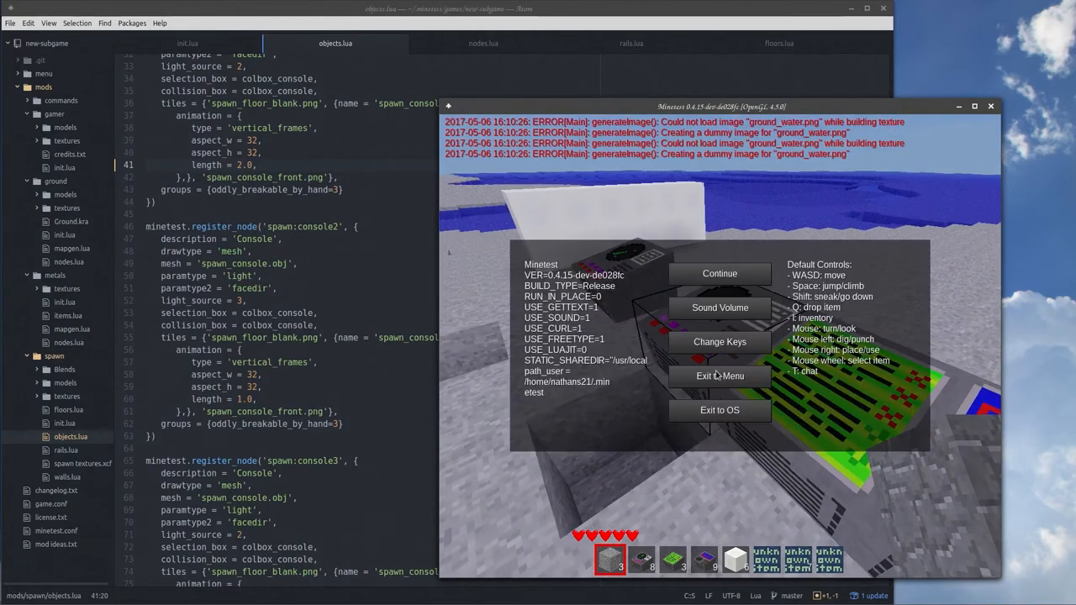
click(719, 377)
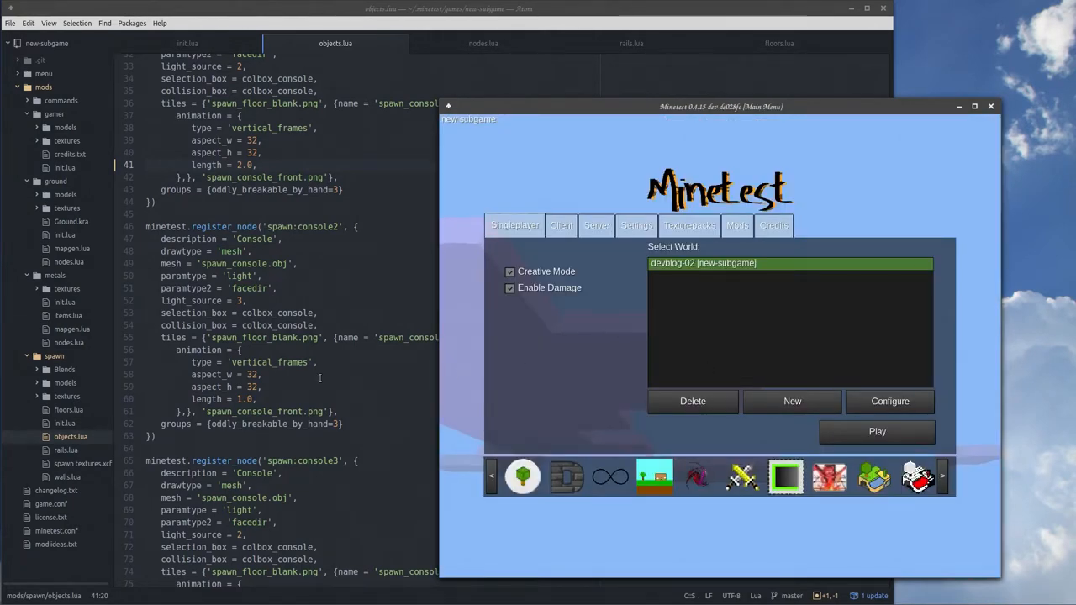
scroll(down, 3)
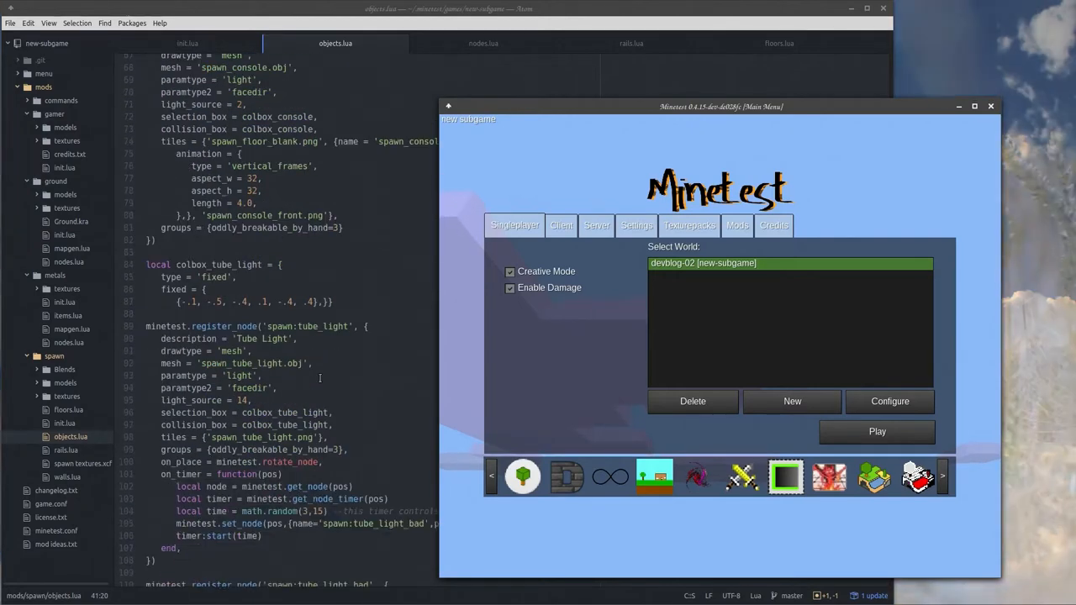
scroll(down, 3)
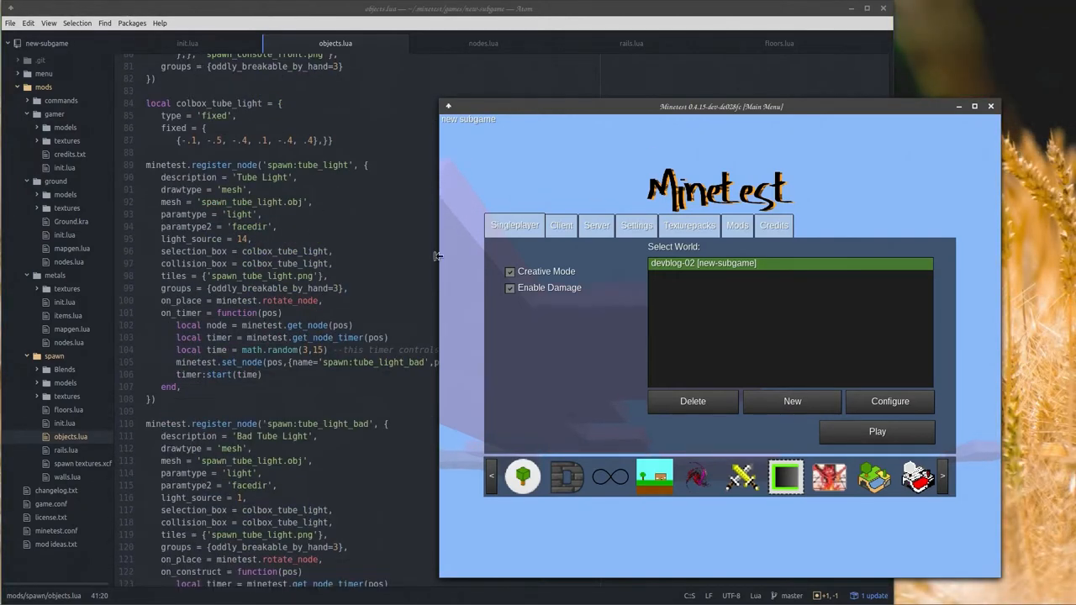
Re-enter devblog-02, pulverize the held items and give the player spawn:tube_light.
click(877, 430)
text(/)
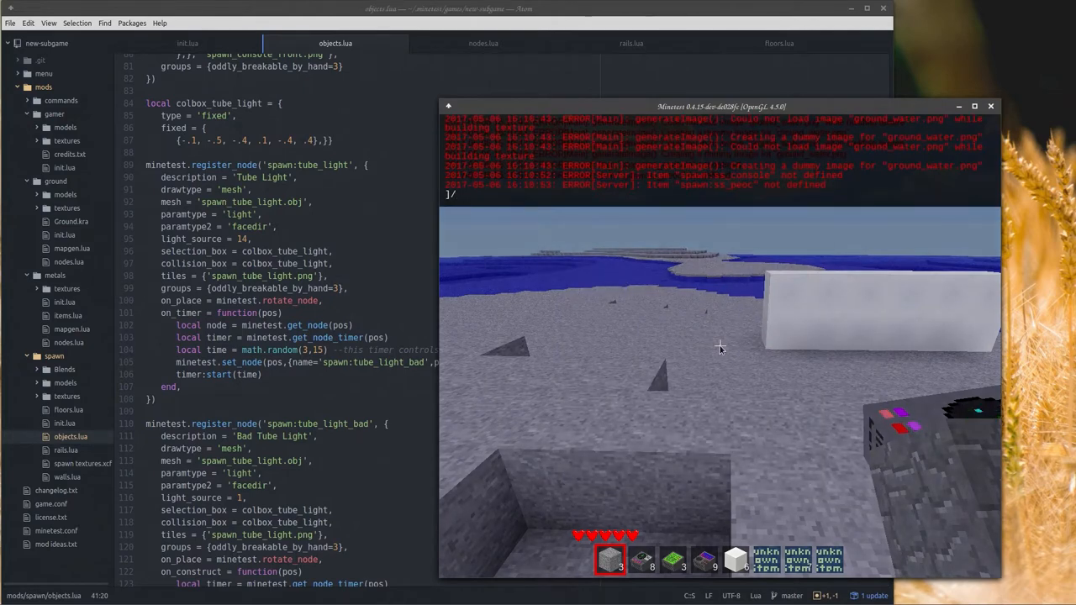
text(pulvi)
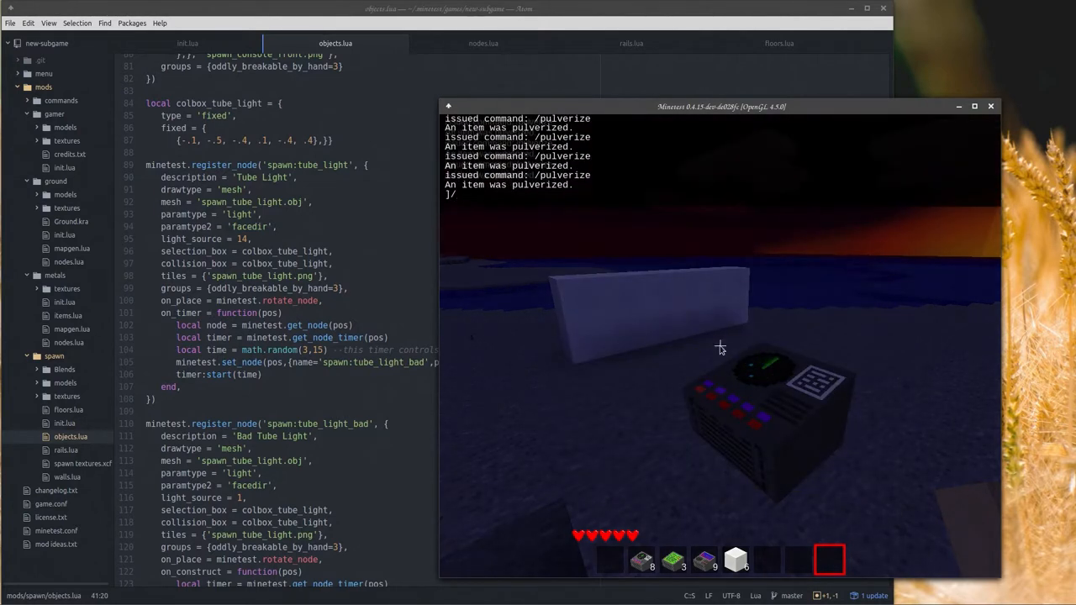
text(gove)
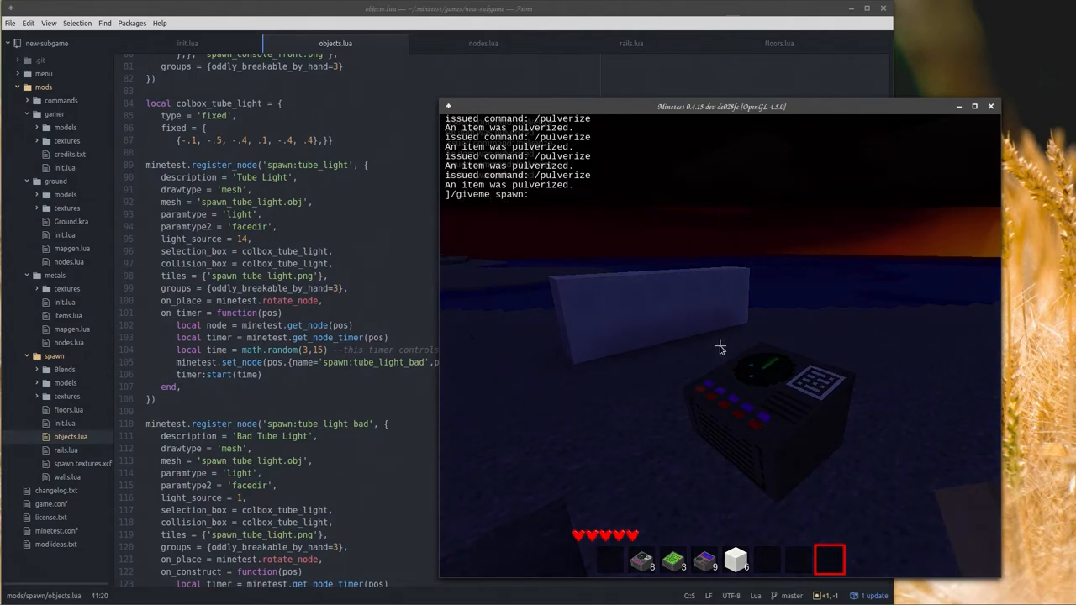
text(tube_light)
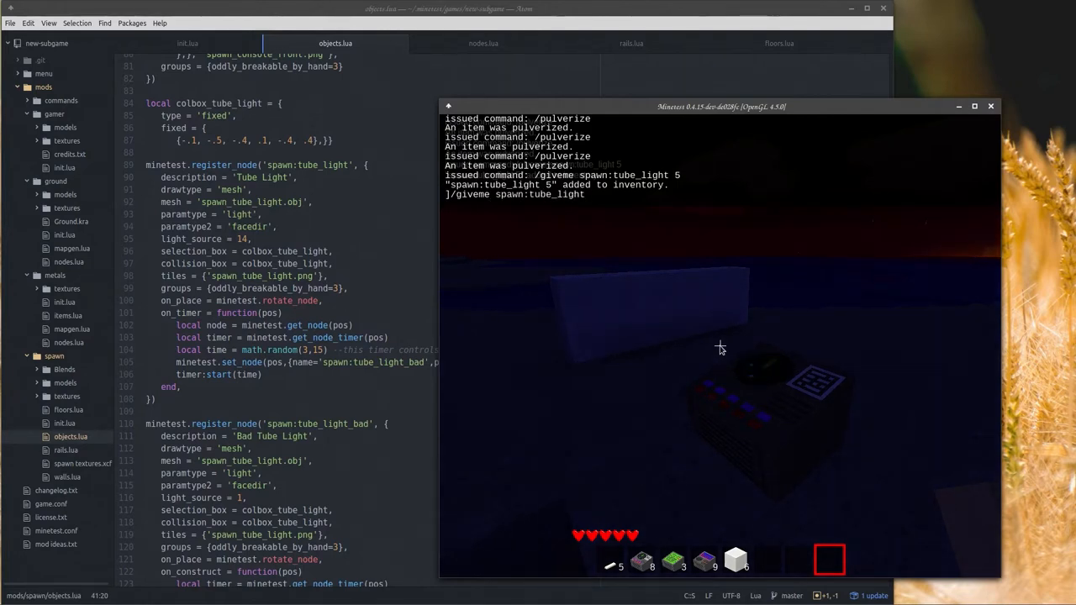
text(_bad)
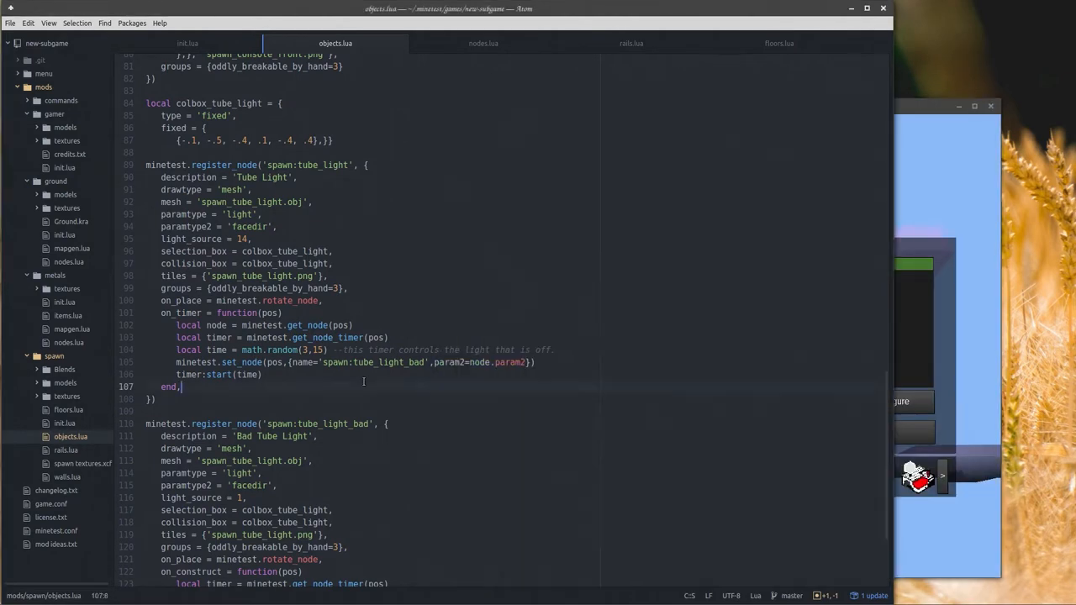
scroll(down, 3)
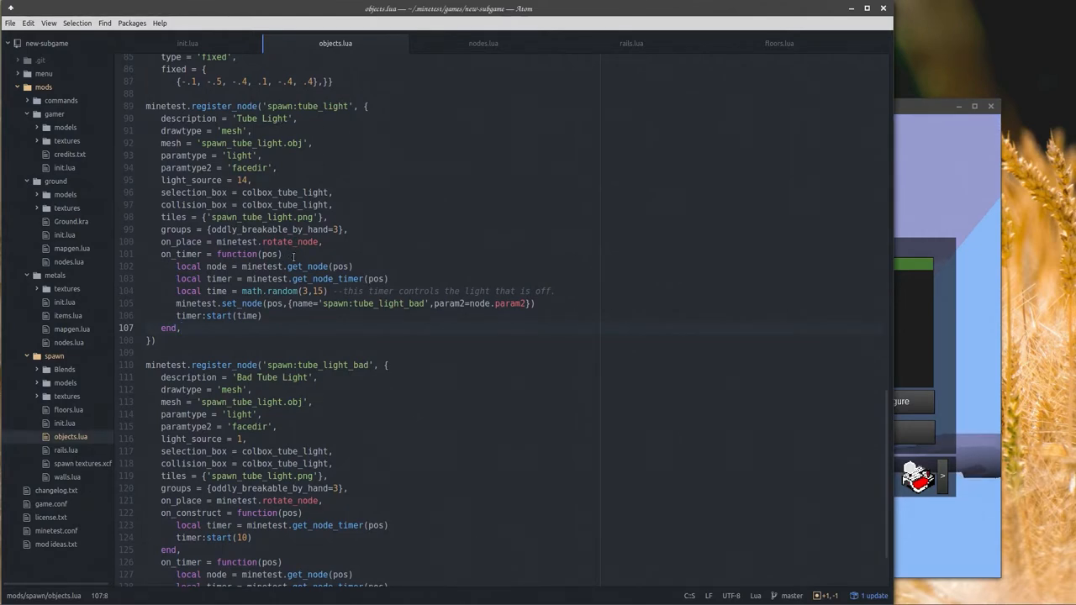
click(180, 328)
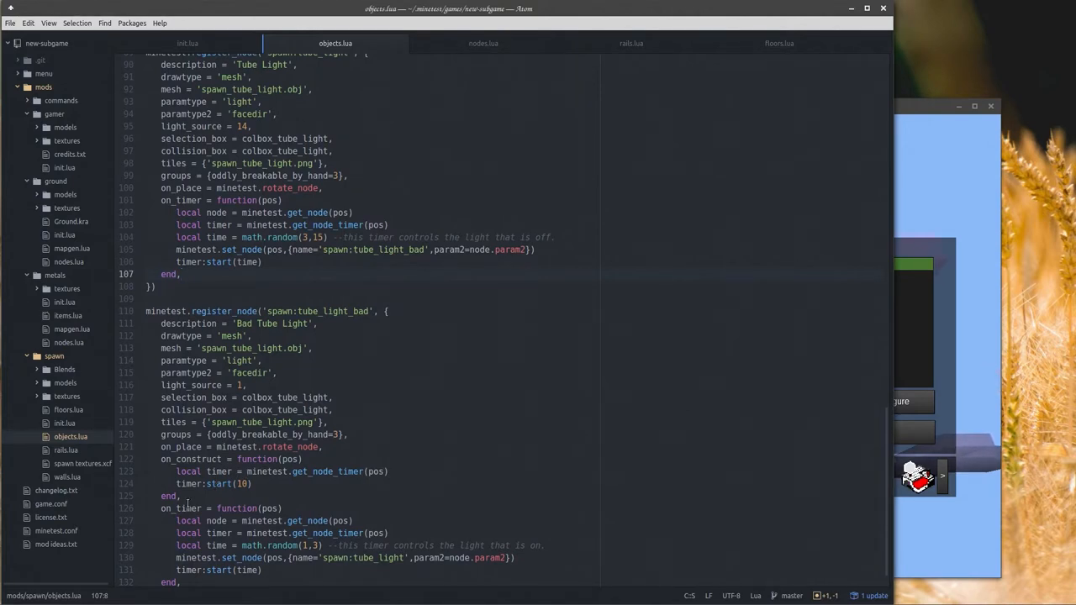
scroll(down, 3)
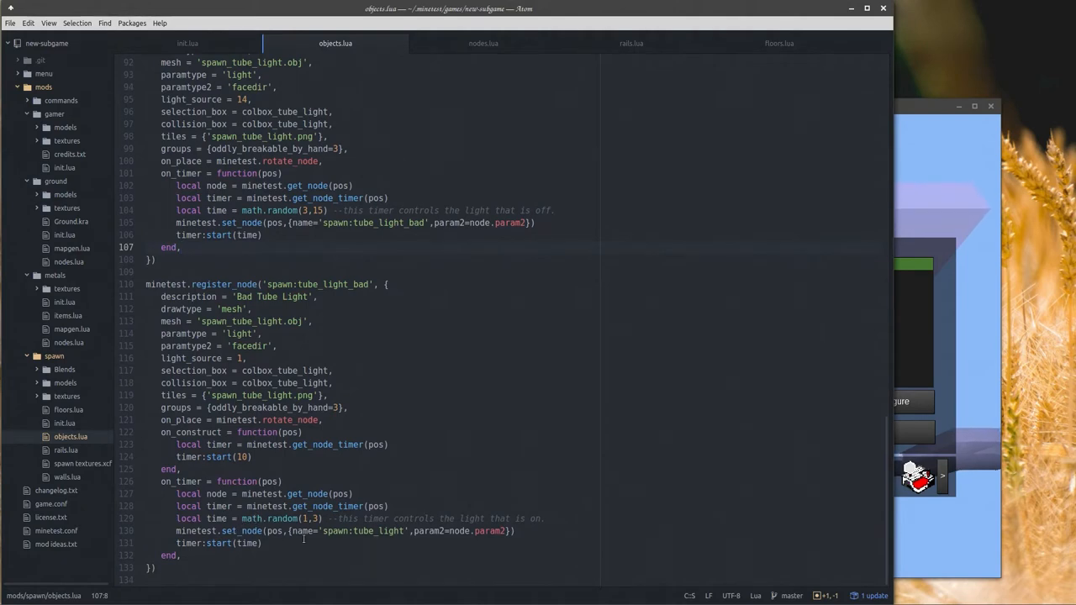
click(181, 247)
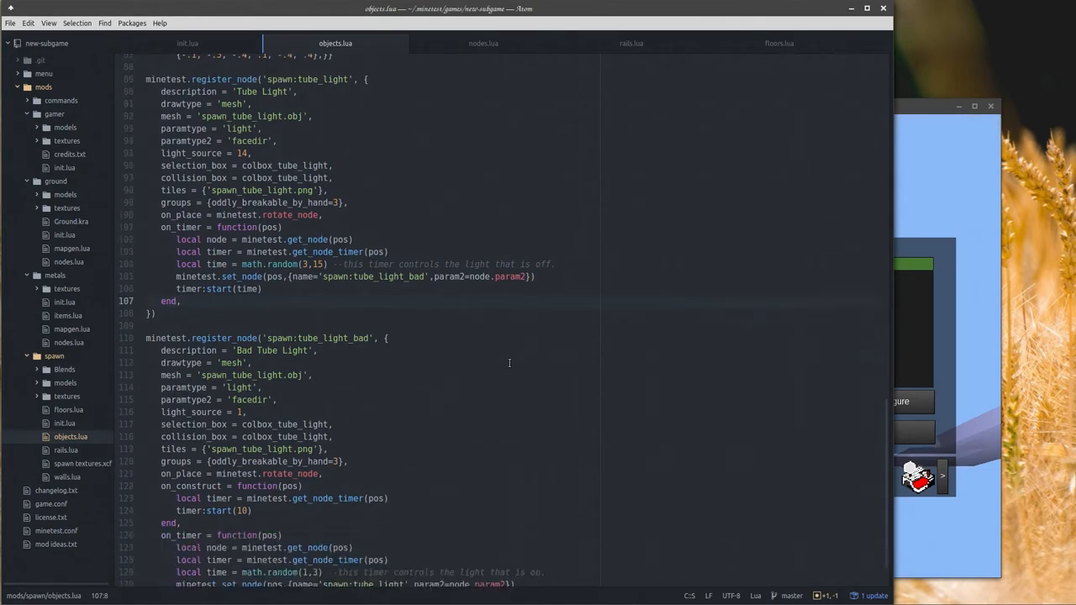
click(180, 300)
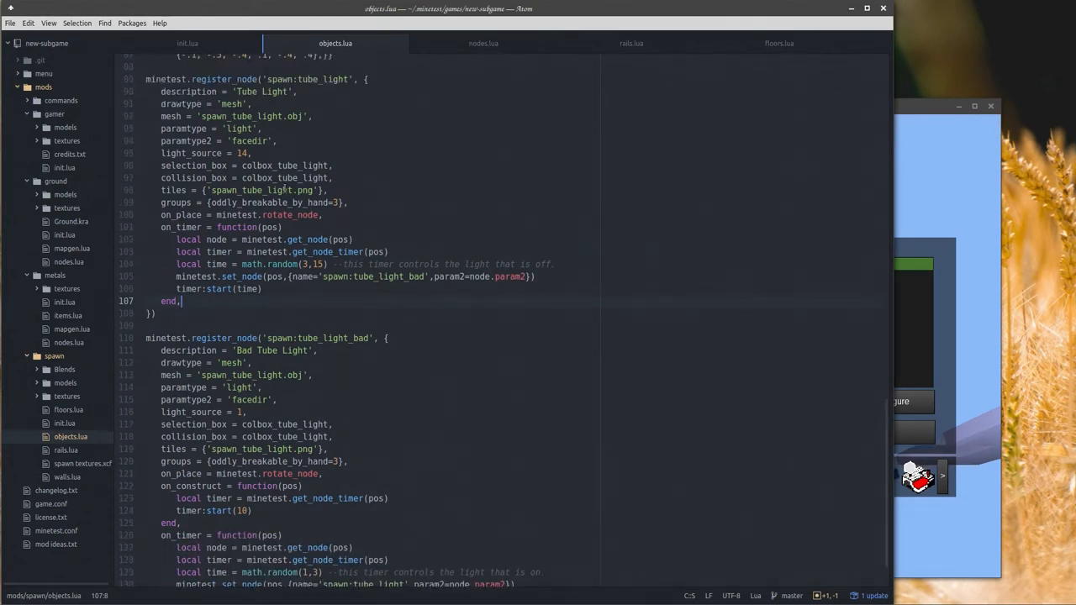
scroll(up, 3)
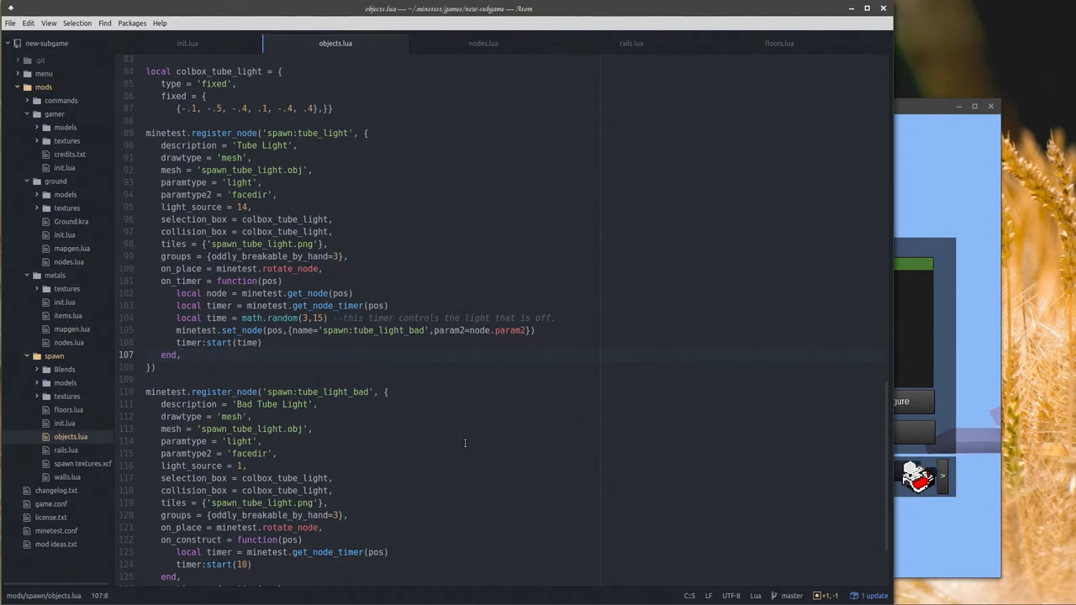
click(180, 354)
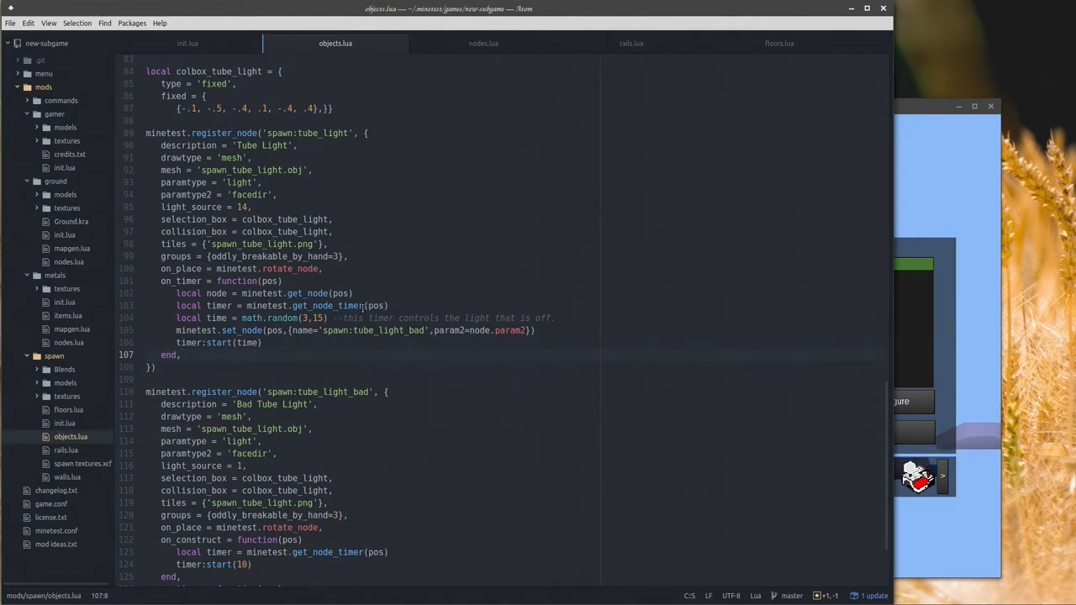
click(180, 353)
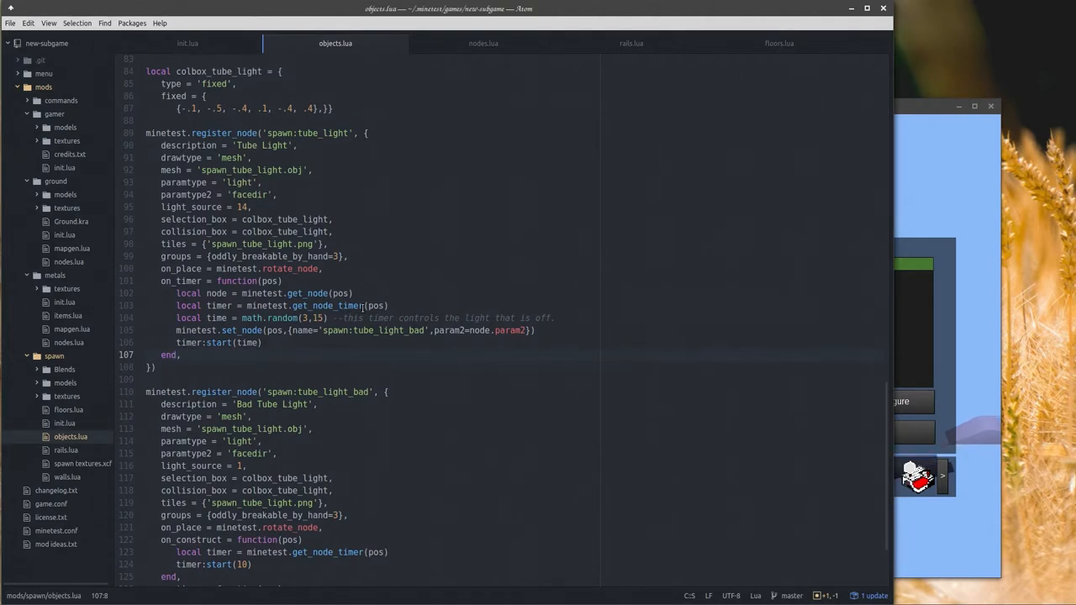
click(179, 355)
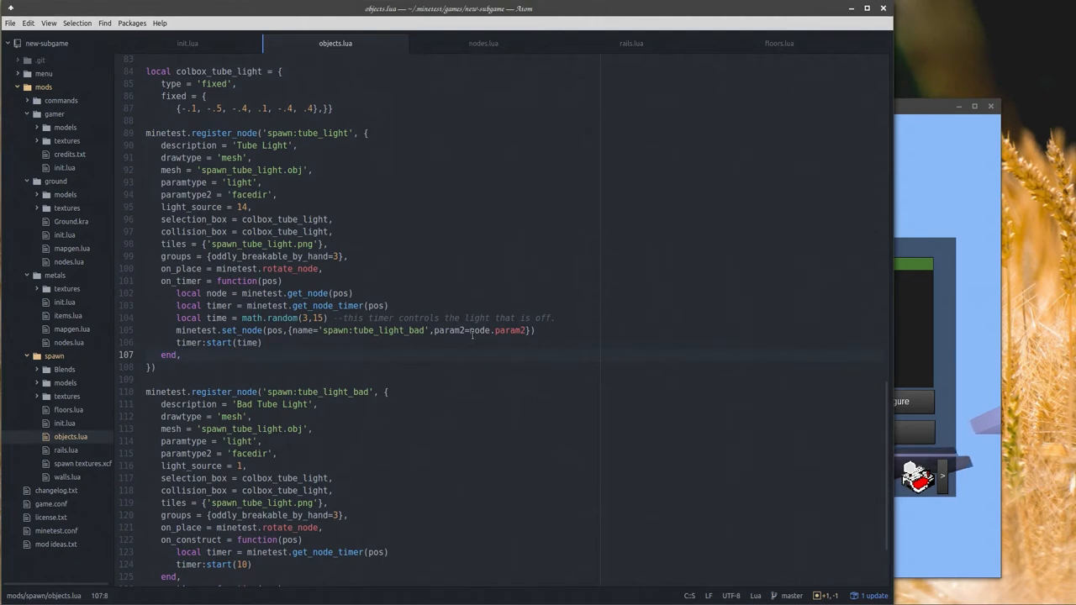
scroll(down, 3)
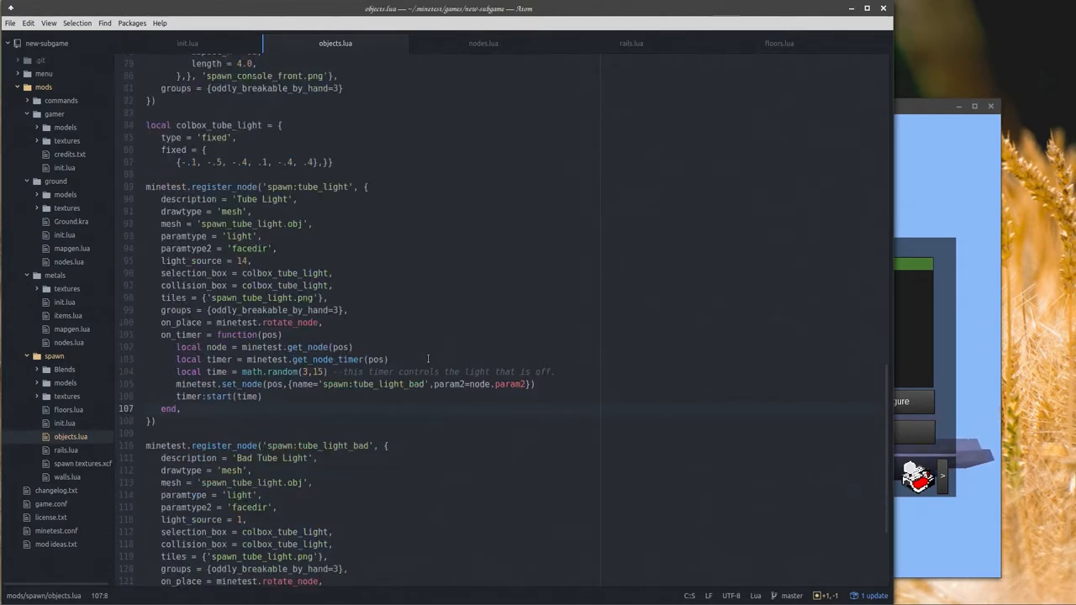
scroll(down, 3)
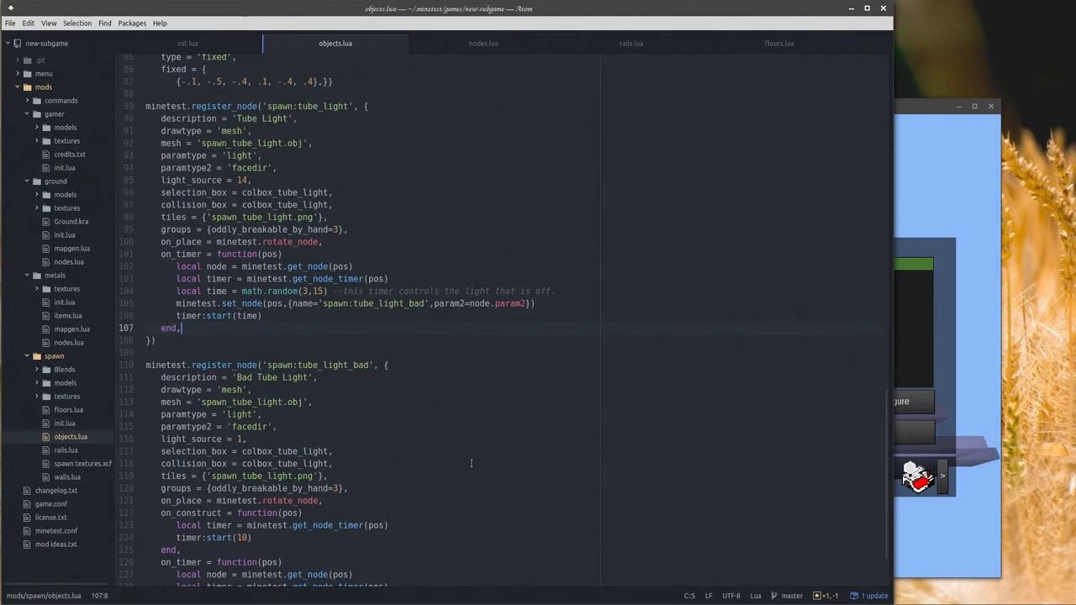
scroll(down, 3)
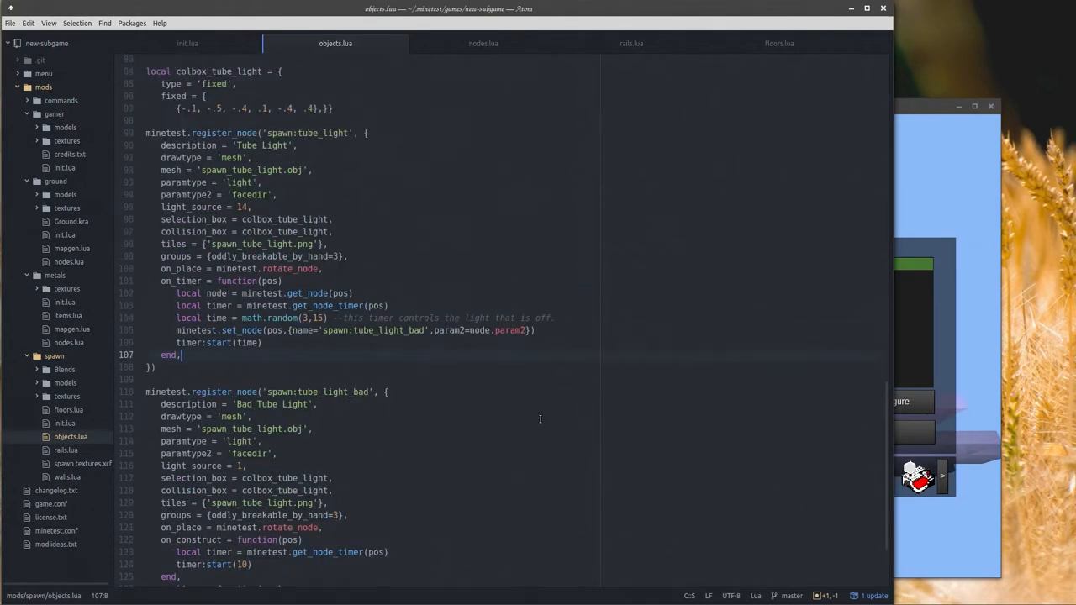
Browse floors.lua and objects.lua, ending on the ship_rail loop in rails.lua.
scroll(down, 3)
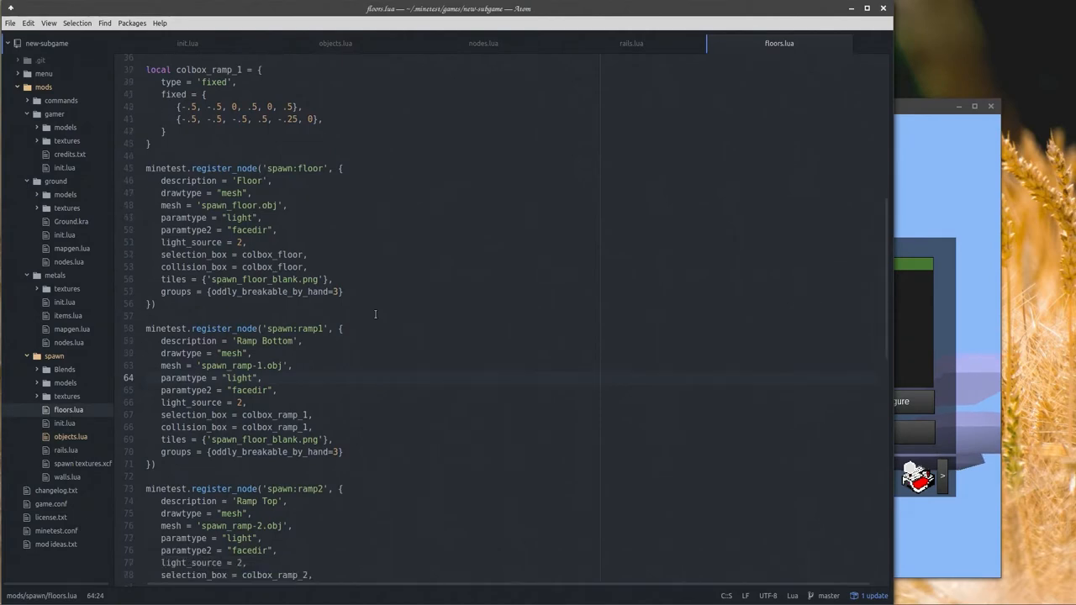
scroll(down, 3)
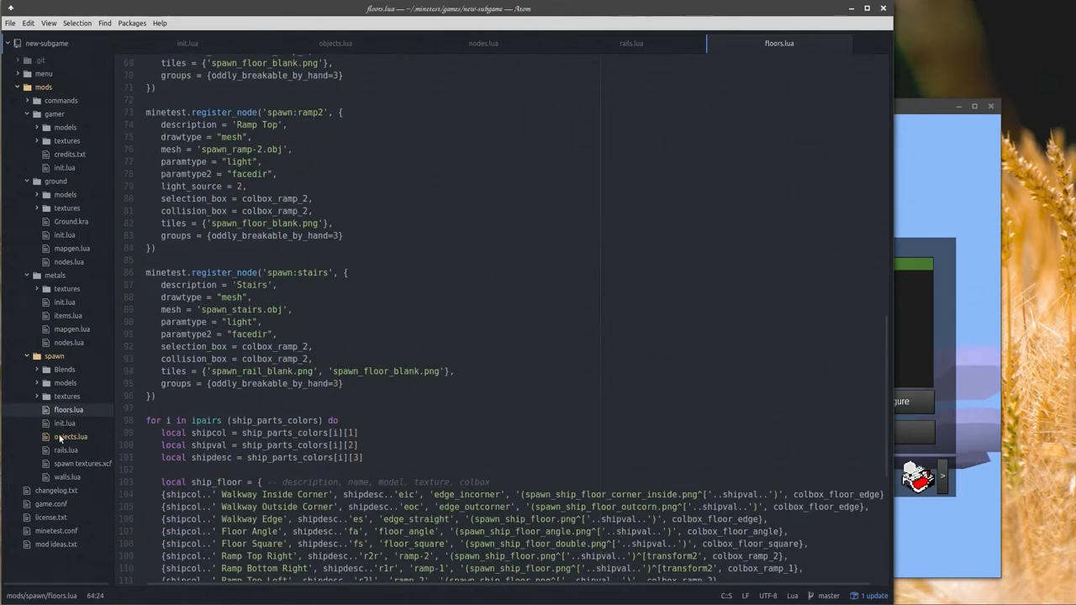
click(335, 44)
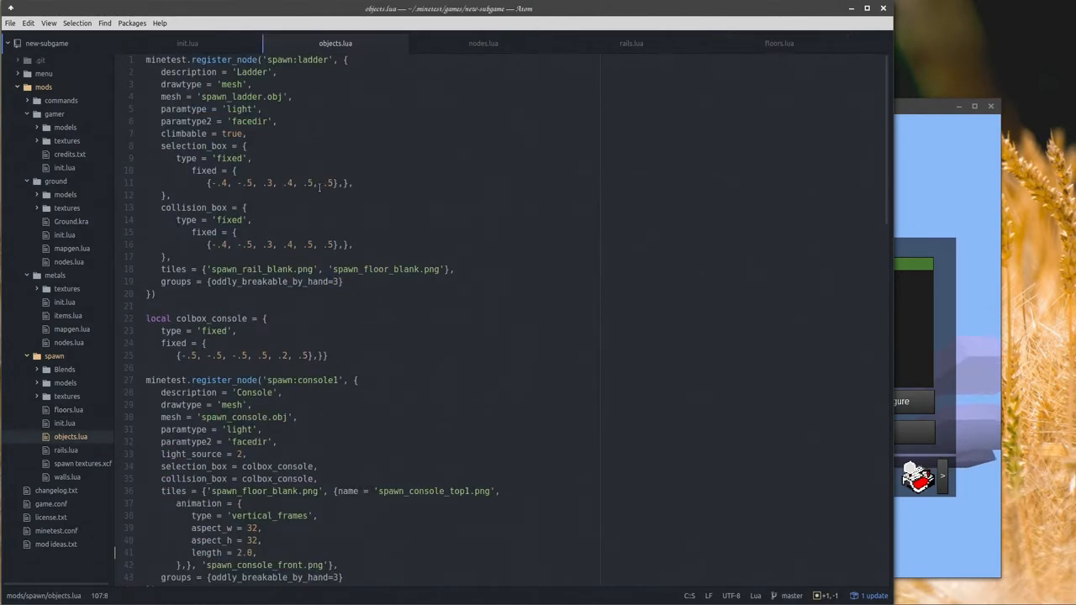
scroll(down, 3)
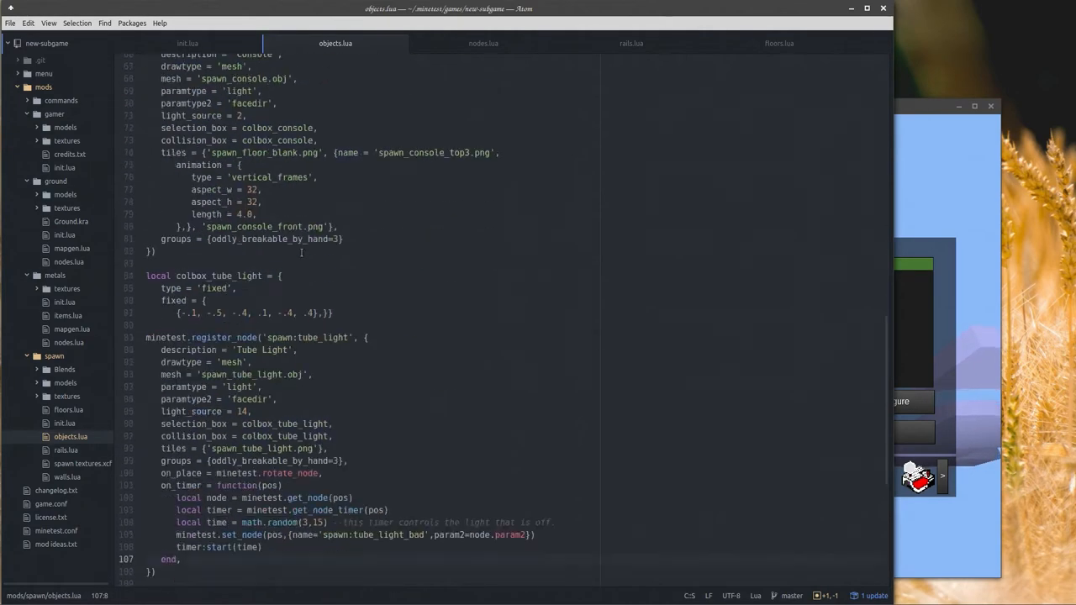
scroll(down, 3)
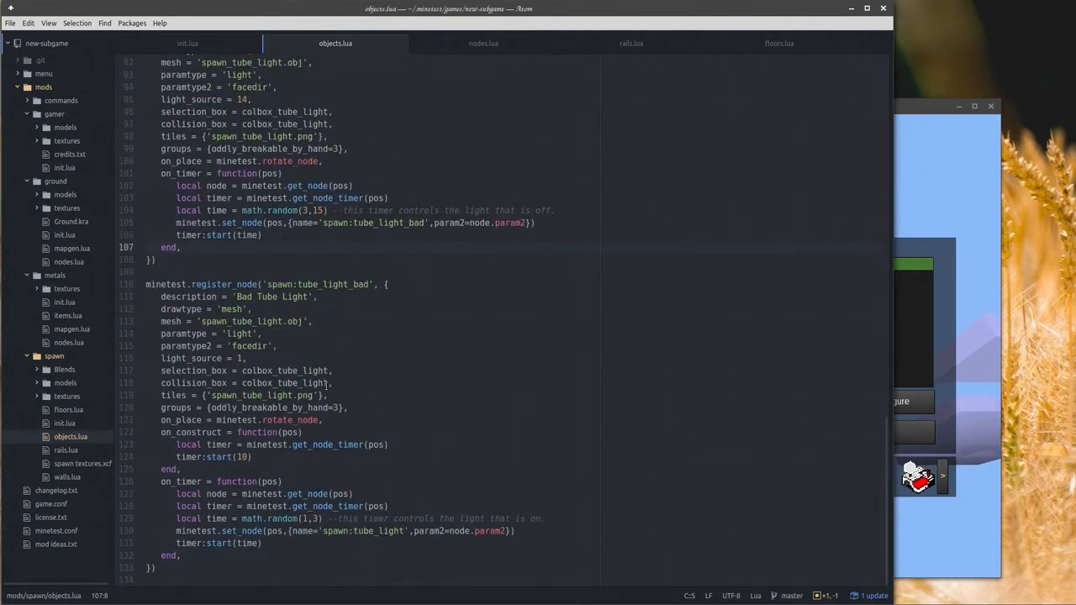
click(632, 43)
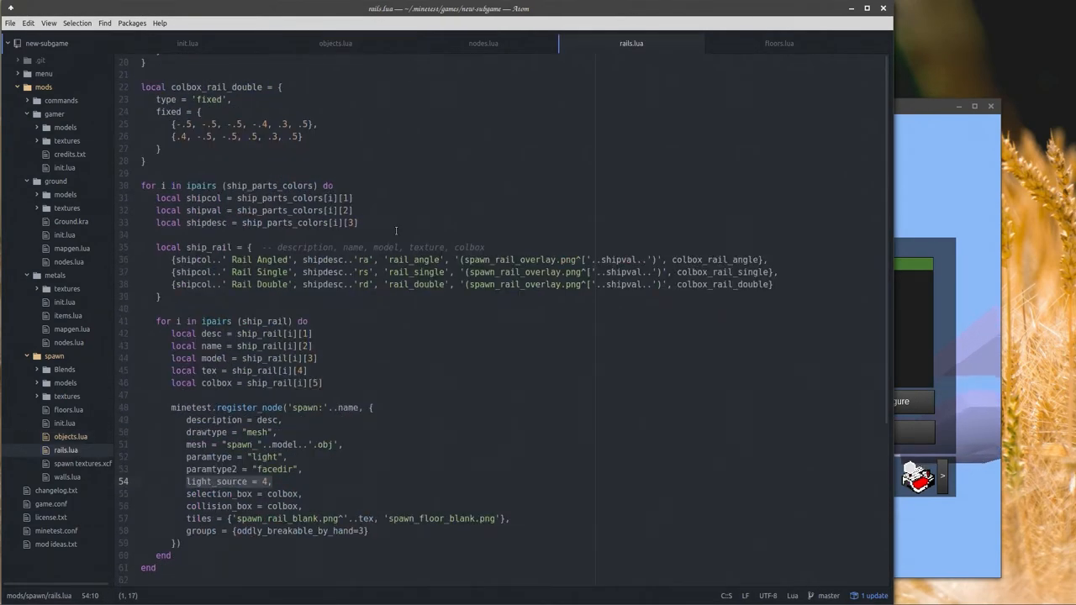
Show walls.lua, then play the selected world and check the inventory of mod nodes.
click(696, 43)
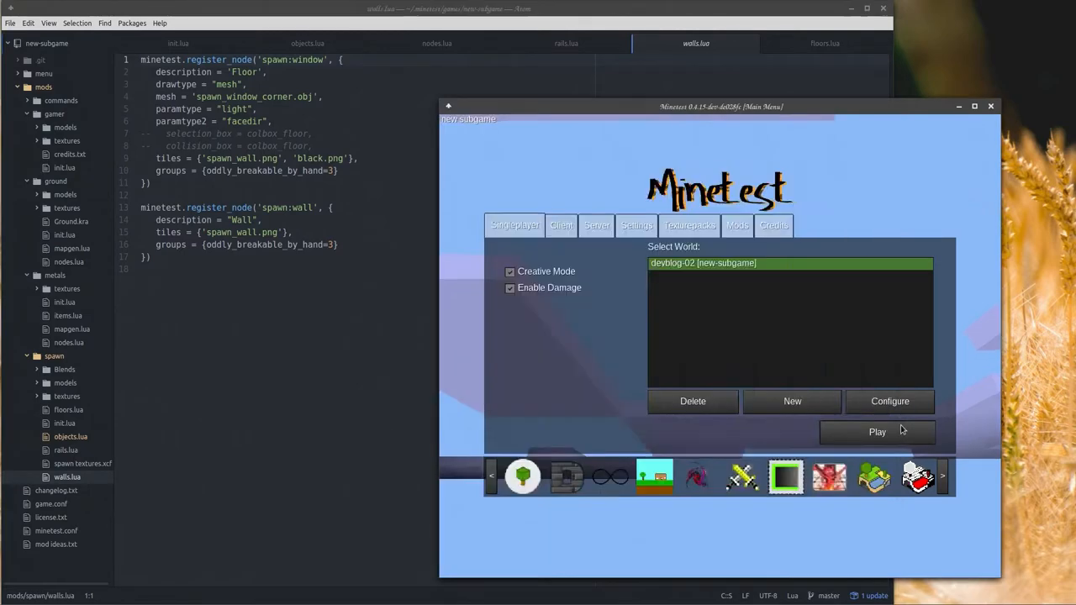
click(877, 431)
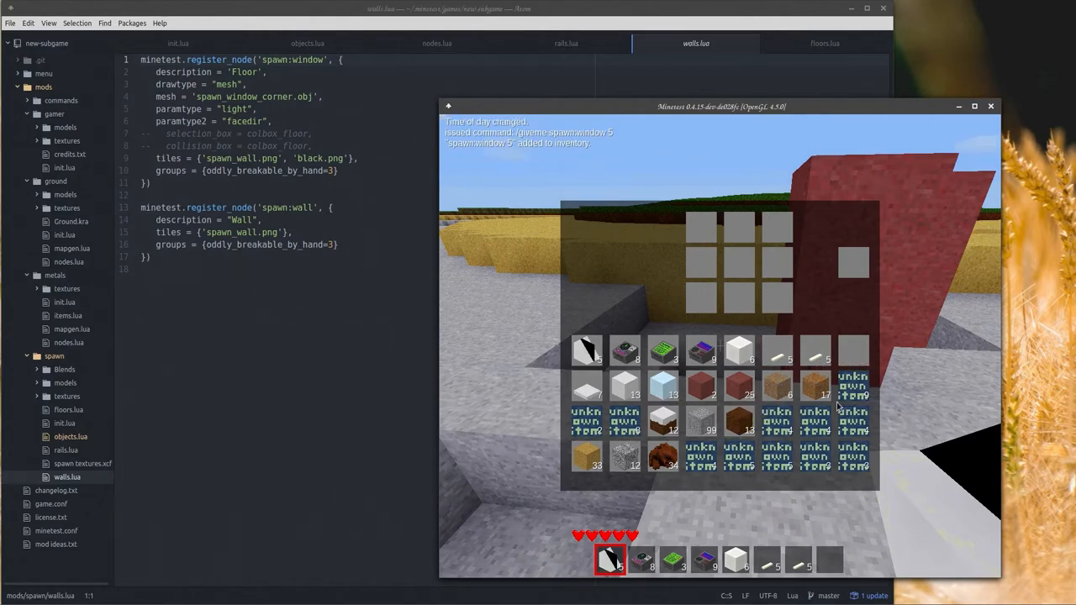
mouse_move(738, 420)
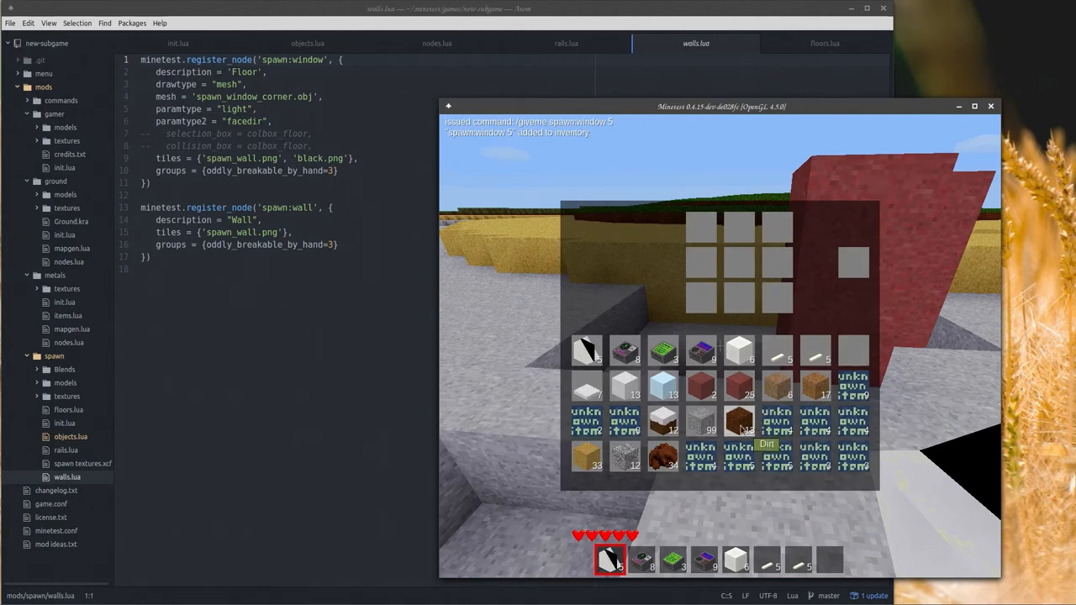
key(Escape)
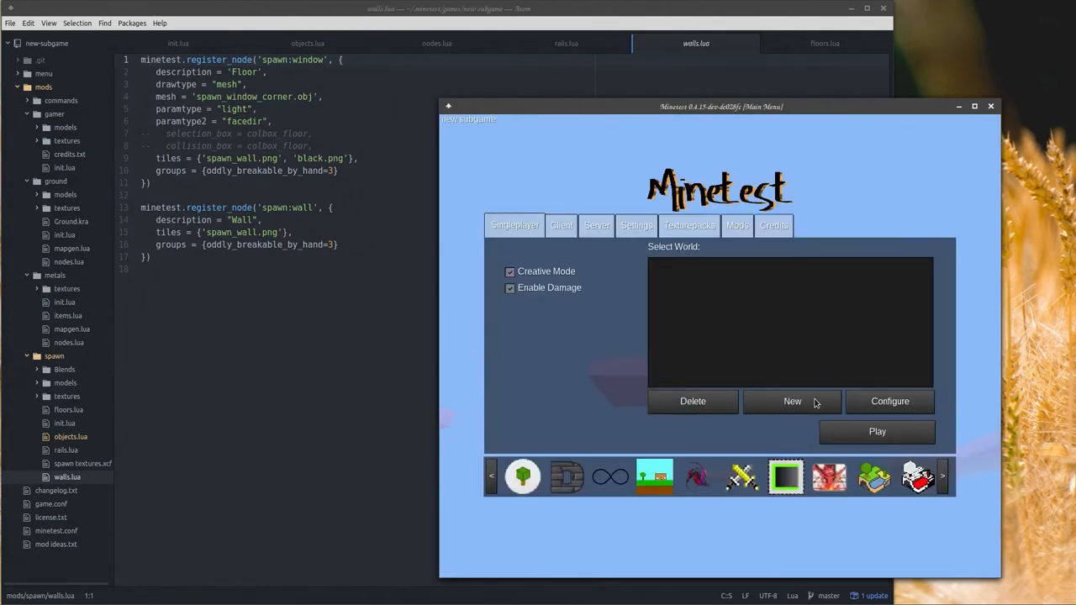
Create a new world running the custom subgame and enter it.
click(510, 270)
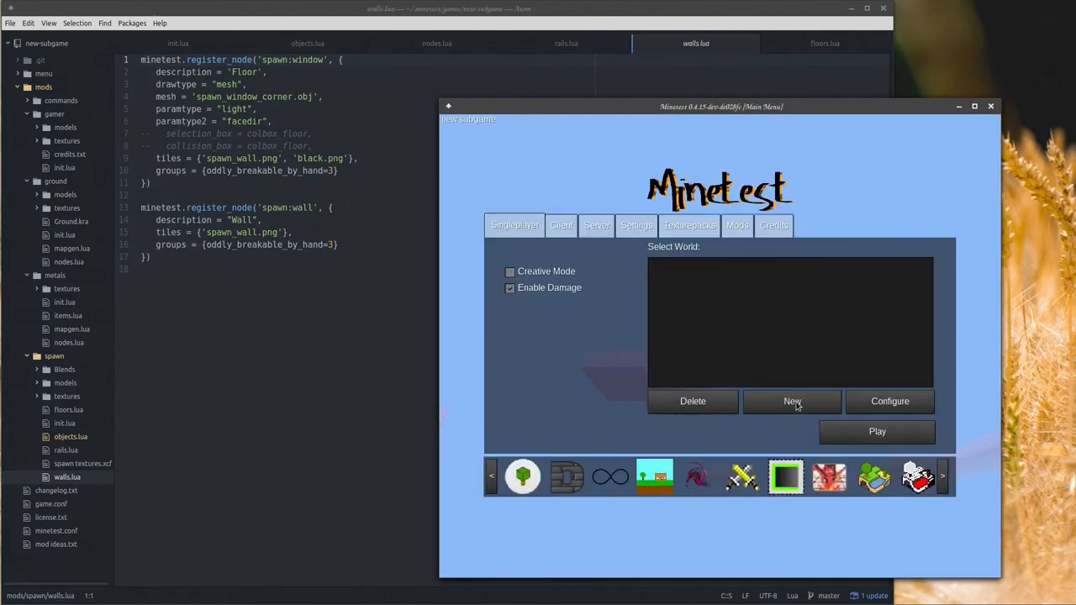
click(791, 400)
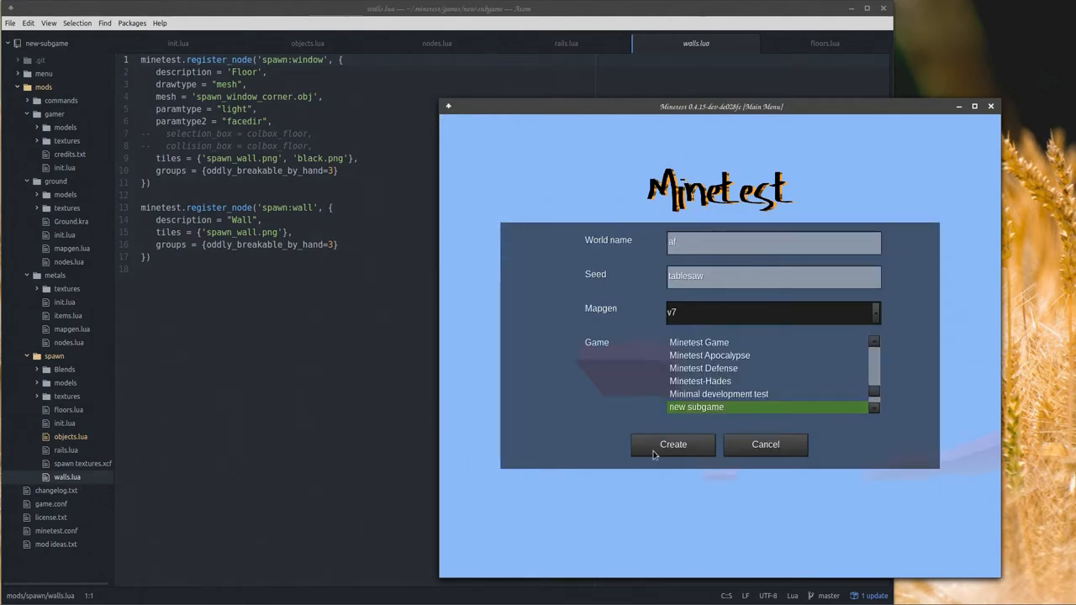
click(672, 444)
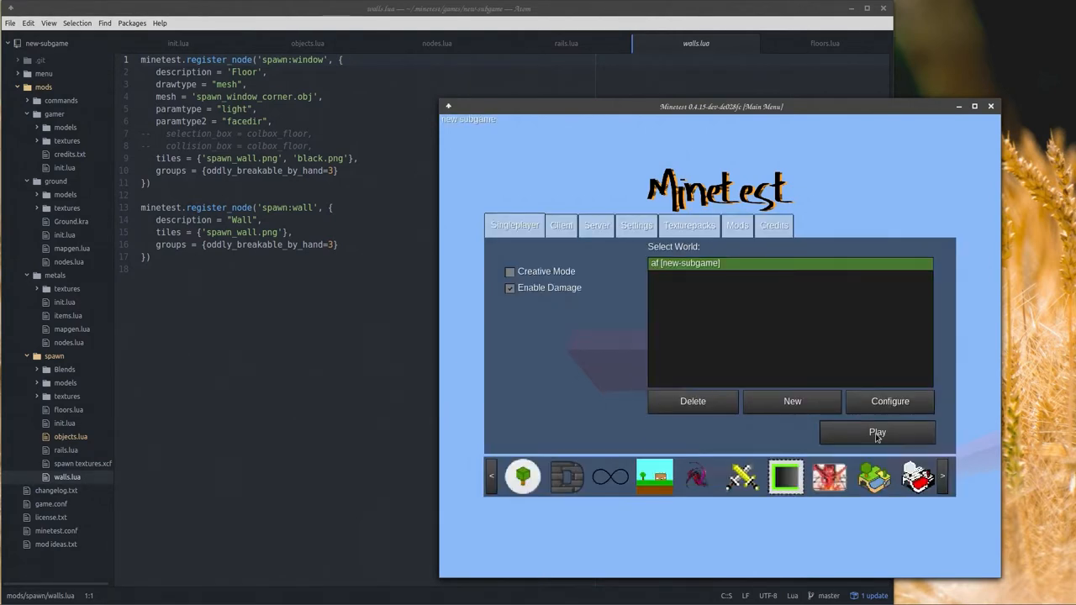
click(877, 432)
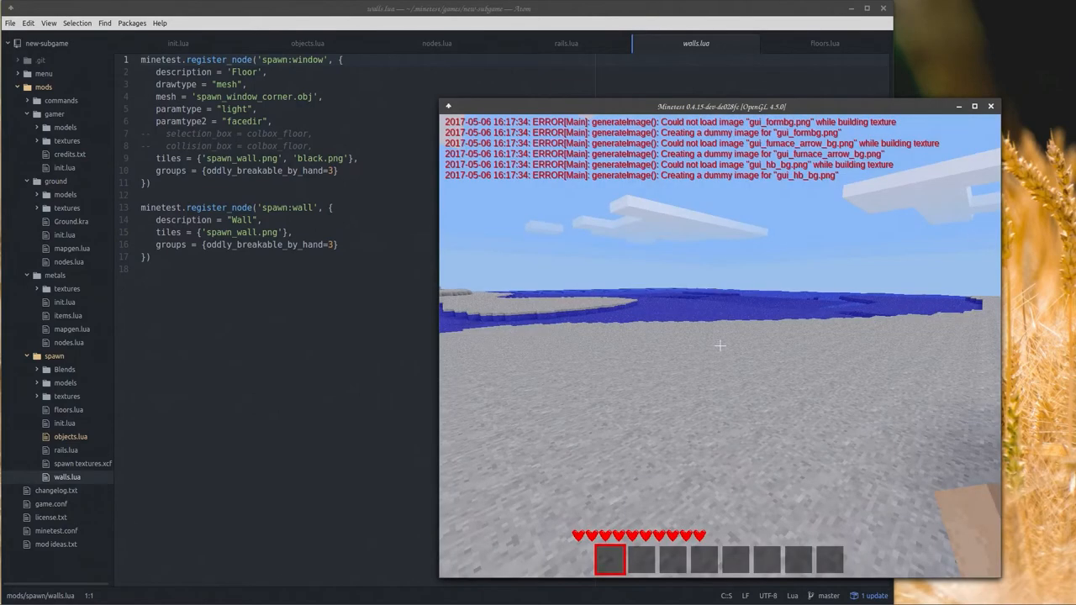
Check that the player inventory starts empty, then bring up the chat.
key(i)
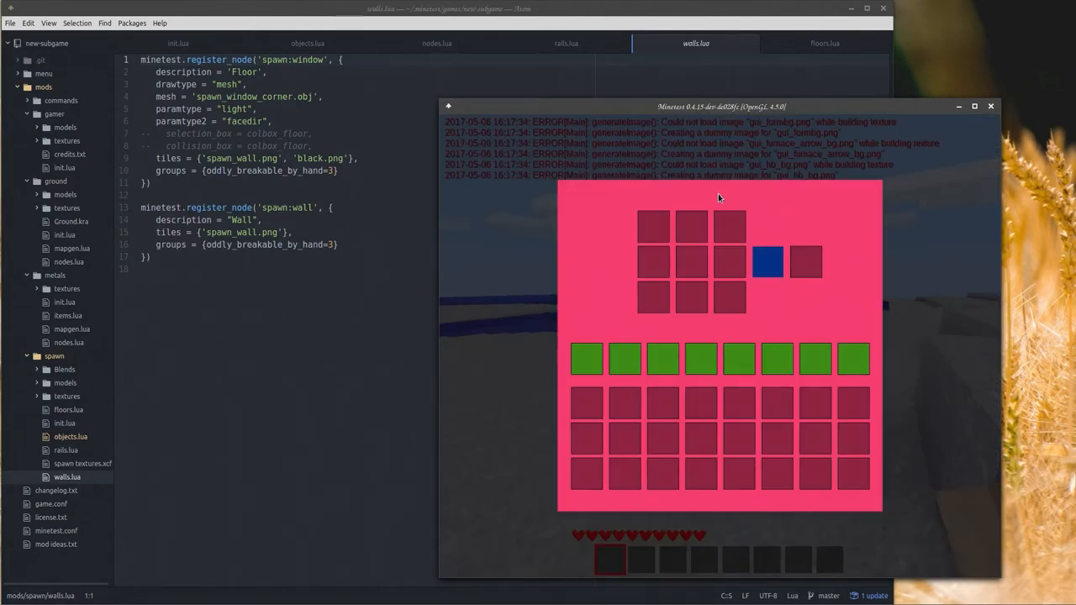
mouse_move(851, 335)
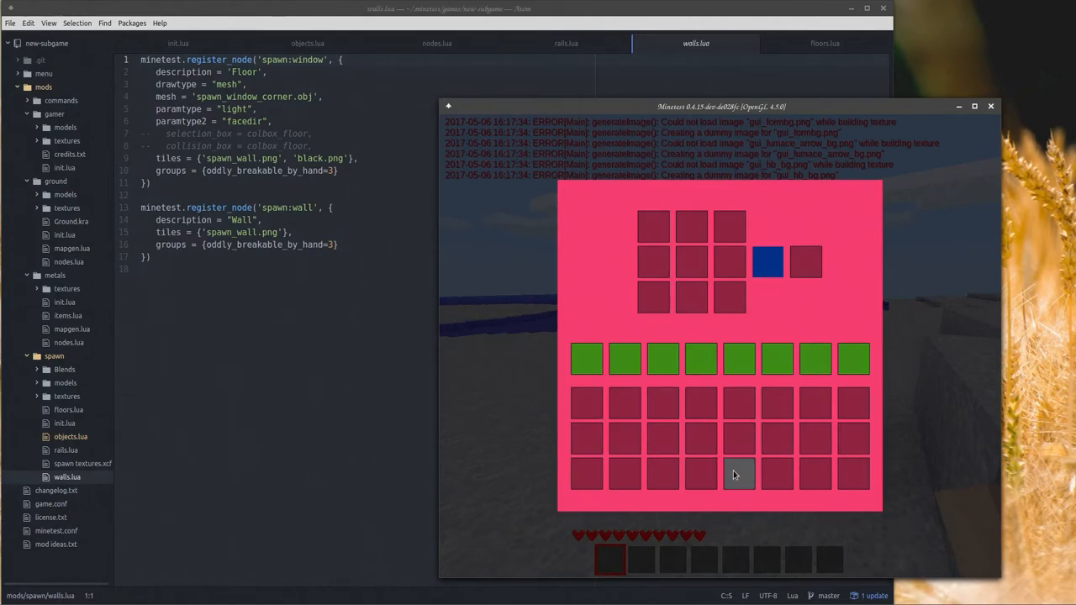
key(Escape)
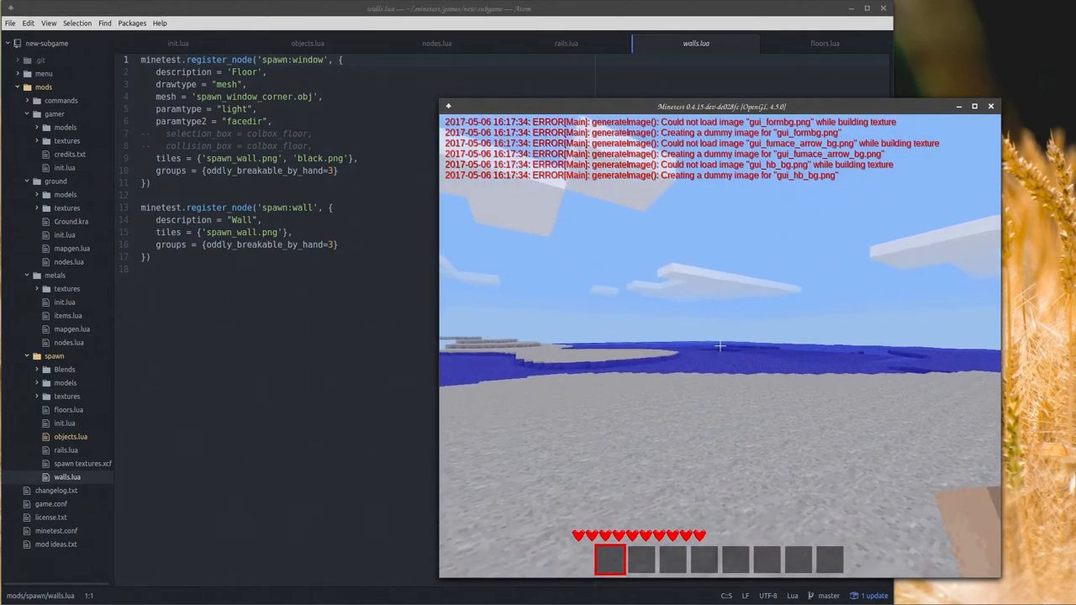
key(I)
text(/)
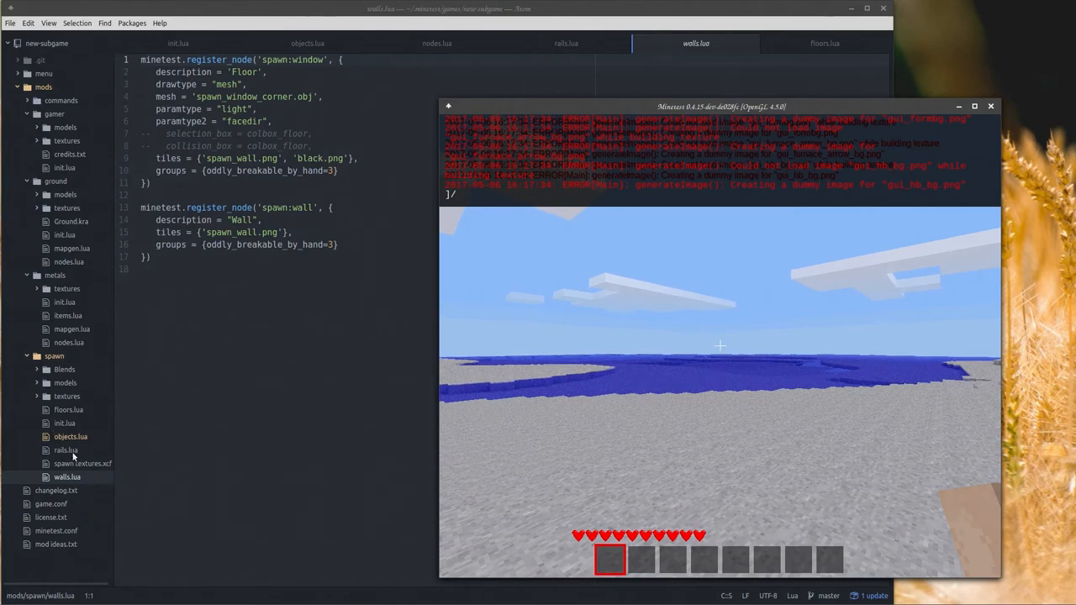
Review the ramp and stairs definitions in floors.lua, then show the rail loop in rails.lua.
click(823, 43)
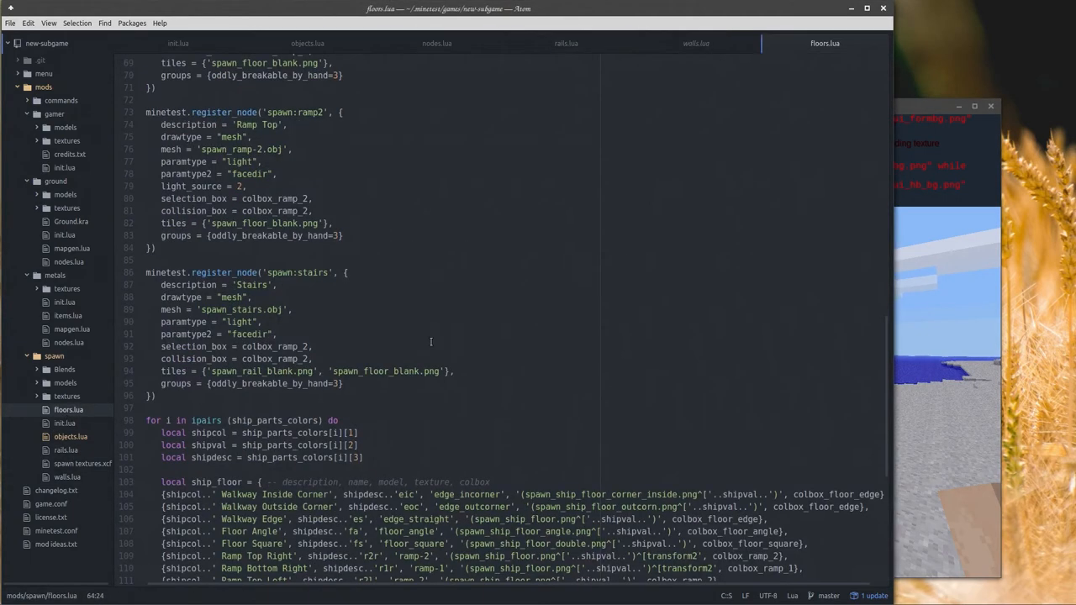
scroll(down, 3)
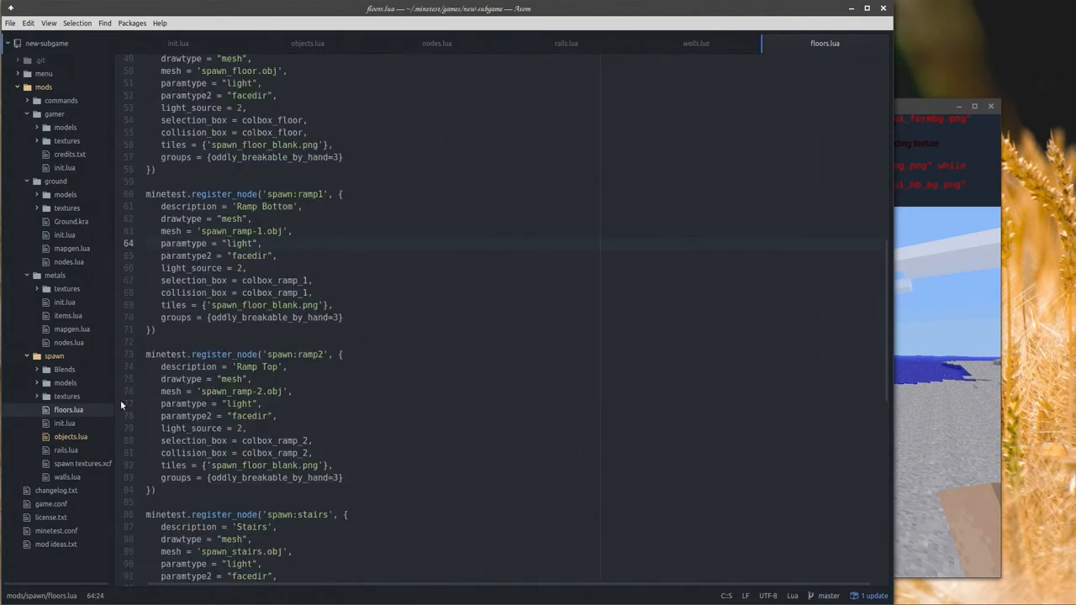
click(64, 423)
text(/)
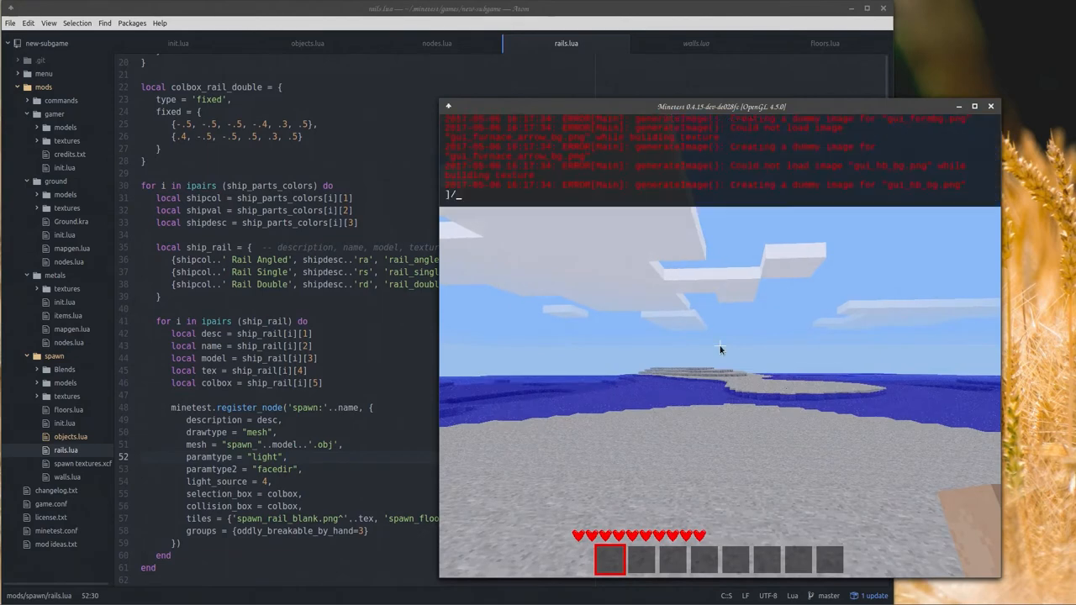
Grant singleplayer all privileges and give the player spawn rail nodes via chat commands.
text(grant)
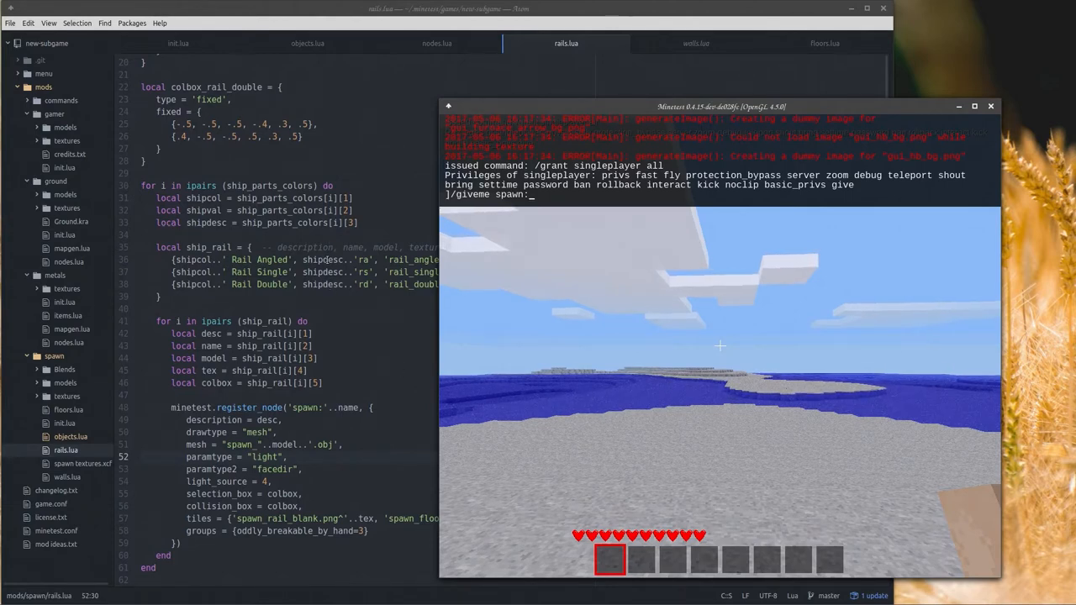
text(p)
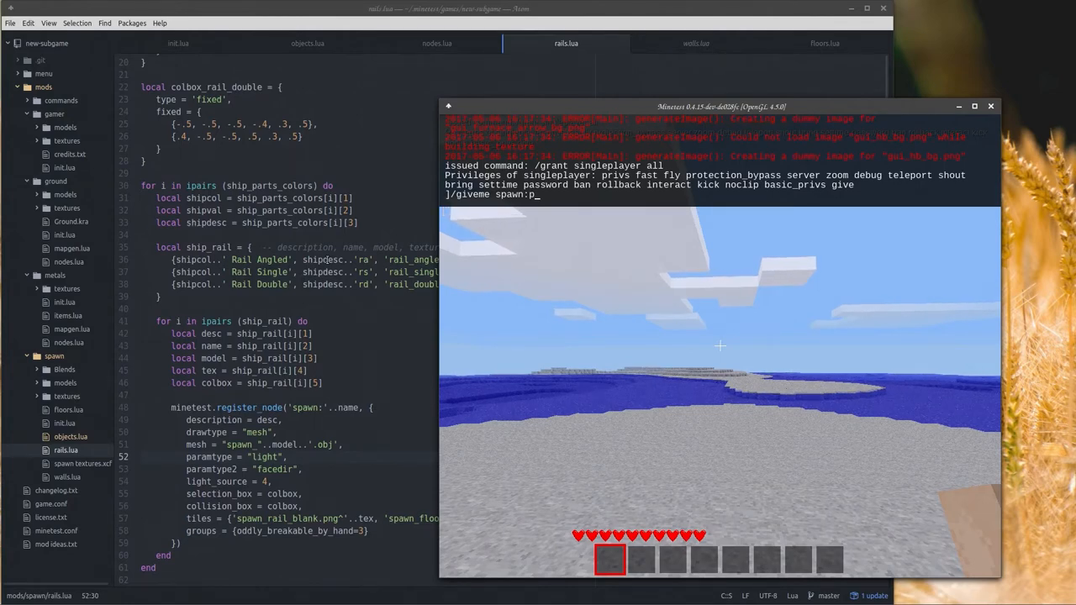
text(ra)
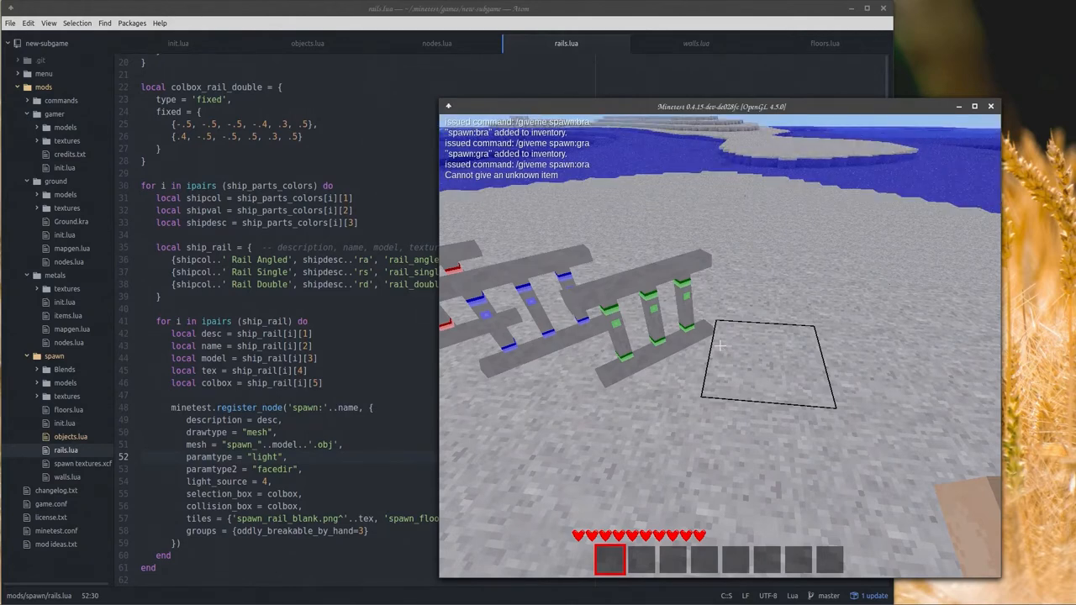
text(/giveme spawn:ora)
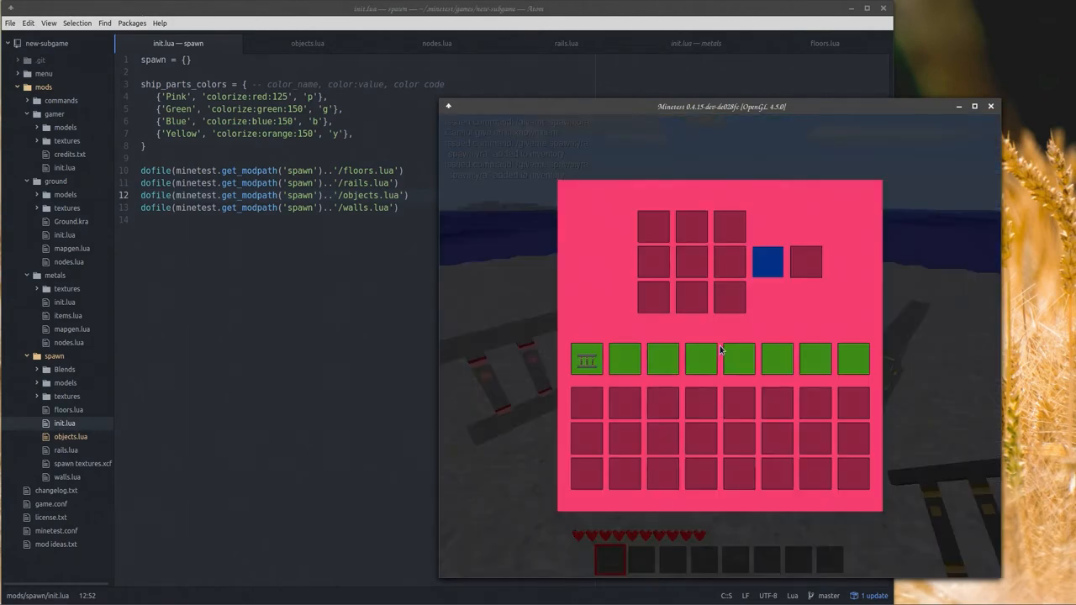
Give yourself the spawn:ramp1 node via chat and check the inventory.
click(565, 44)
text(/)
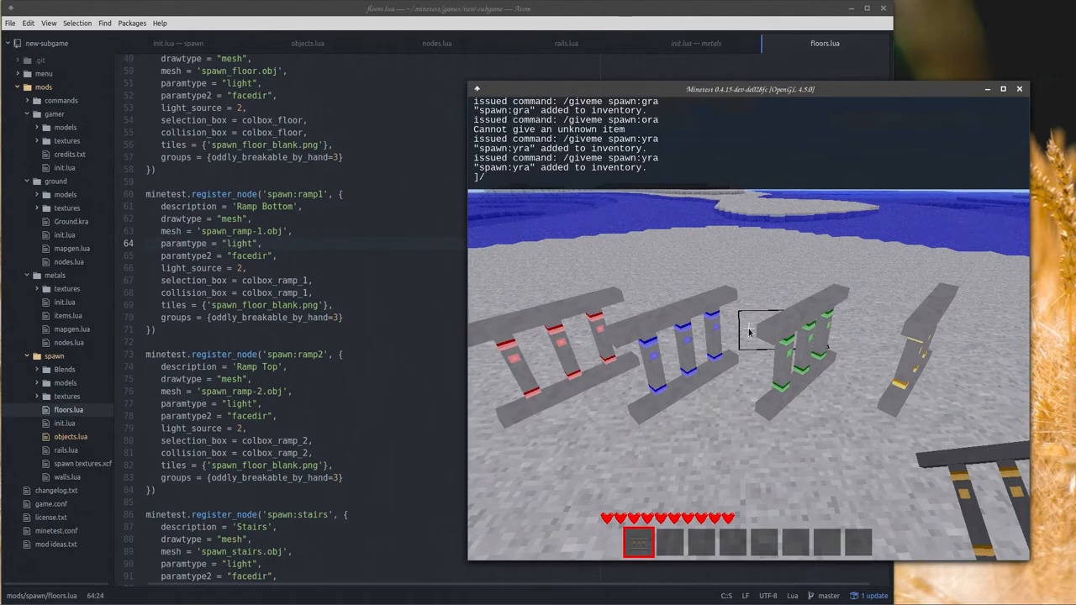
text(gibve)
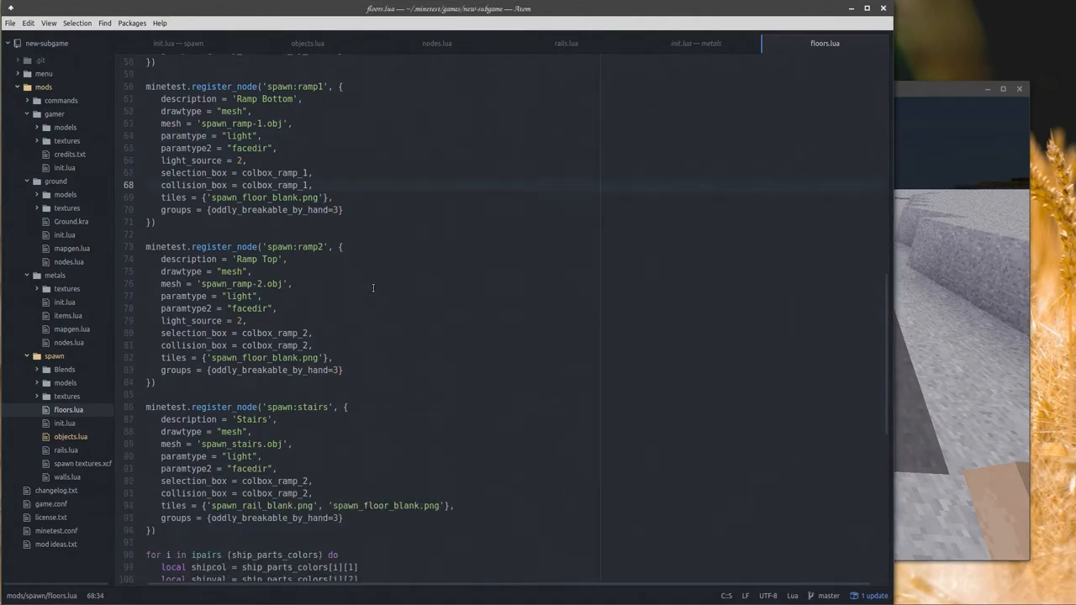
scroll(down, 3)
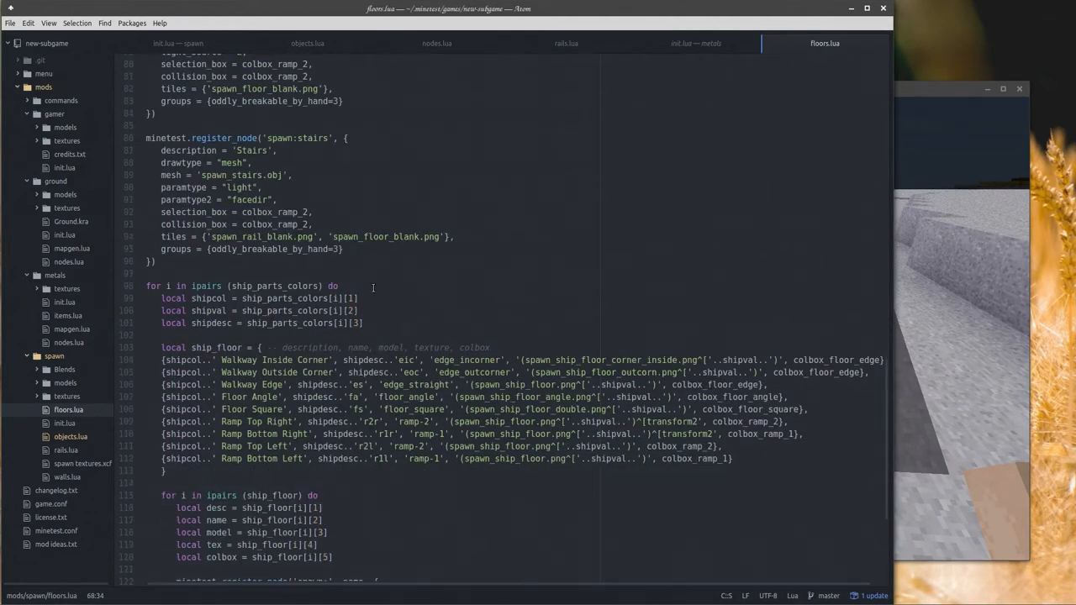
scroll(down, 3)
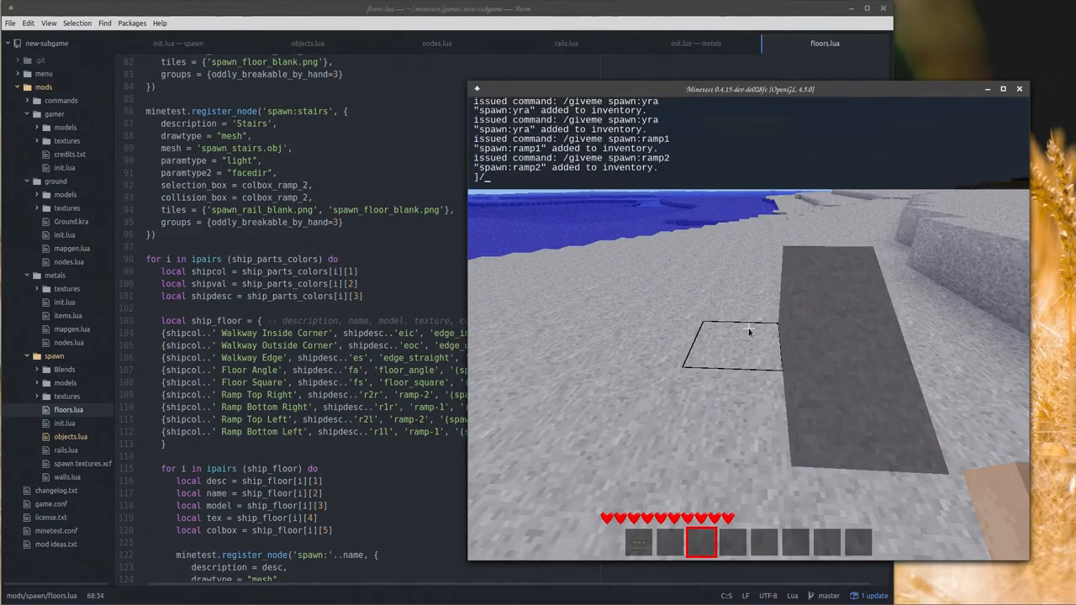
Give yourself the spawn:ramp2 node via /giveme, place it, then return to floors.lua in Atom.
text(/giveme spawn:)
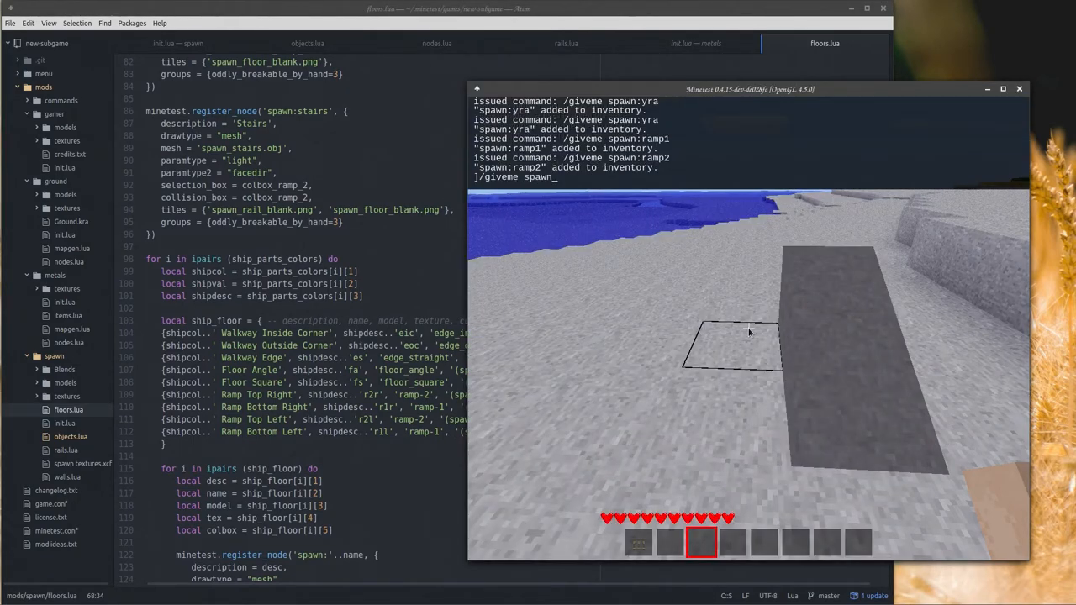
text(:)
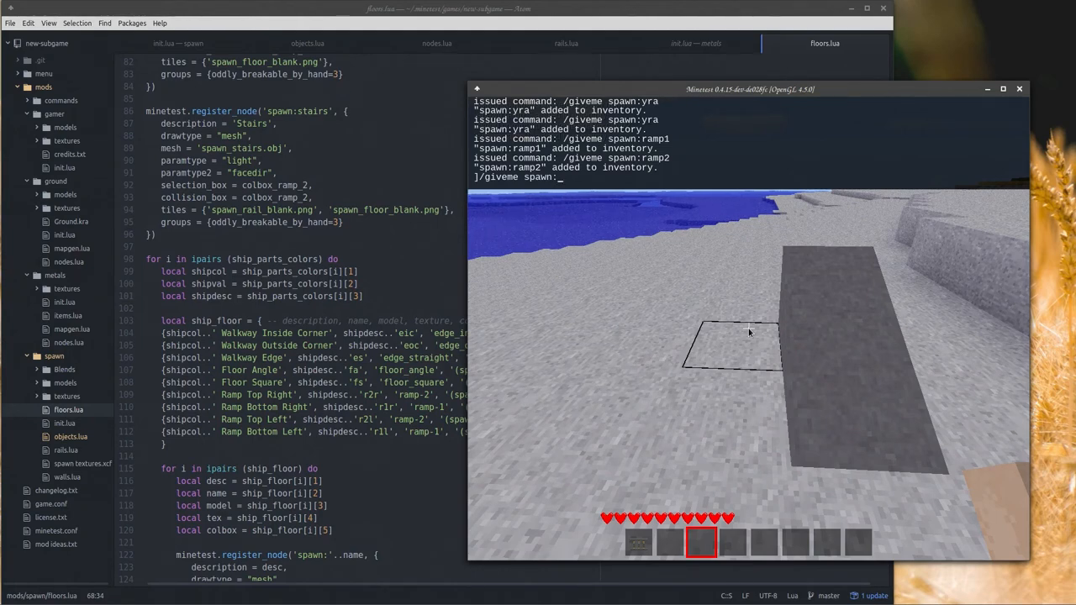
text(b)
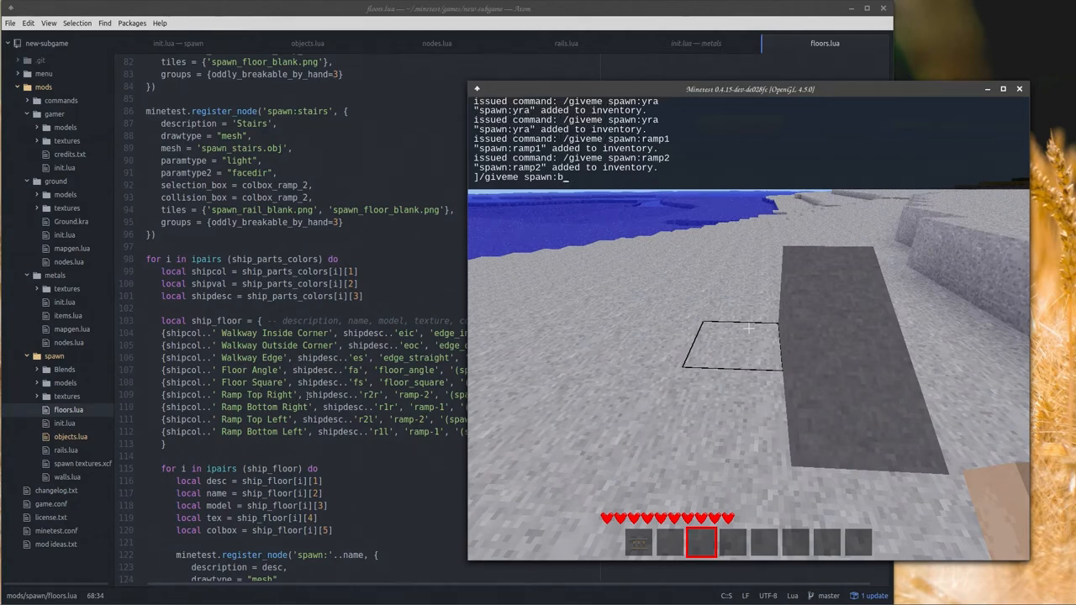
text(r)
text(light_source = 2)
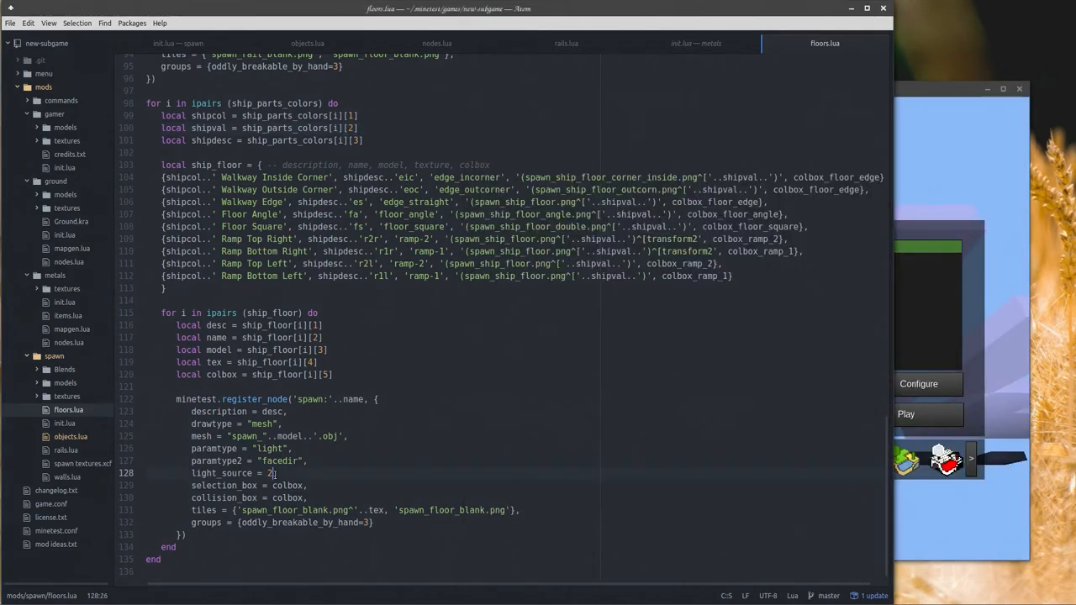
Set the ship_floor loop's light_source to 1 and relaunch the Minetest test world.
text(1)
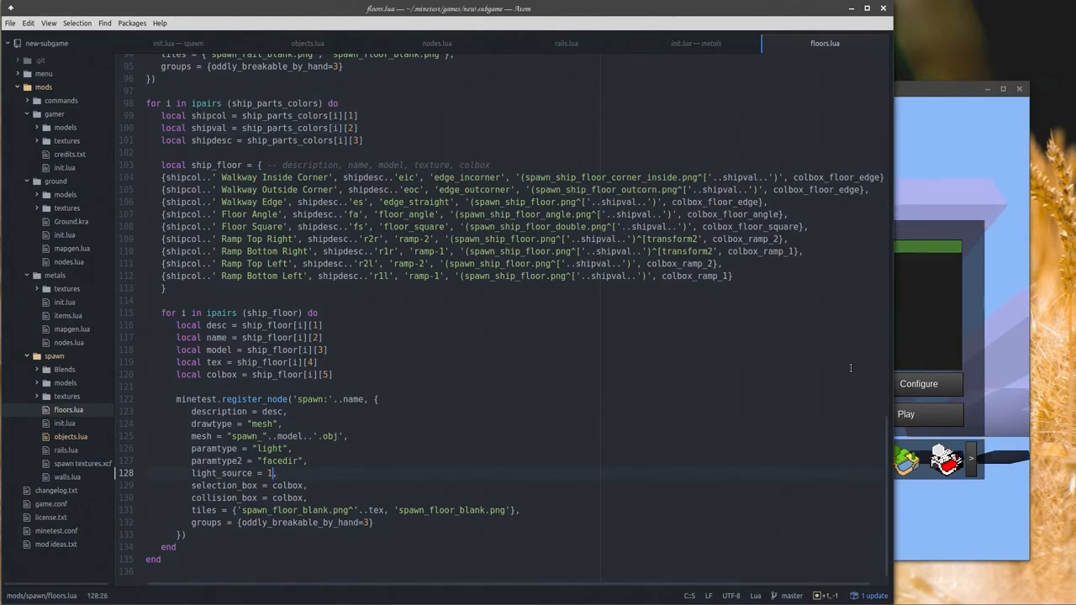
click(906, 414)
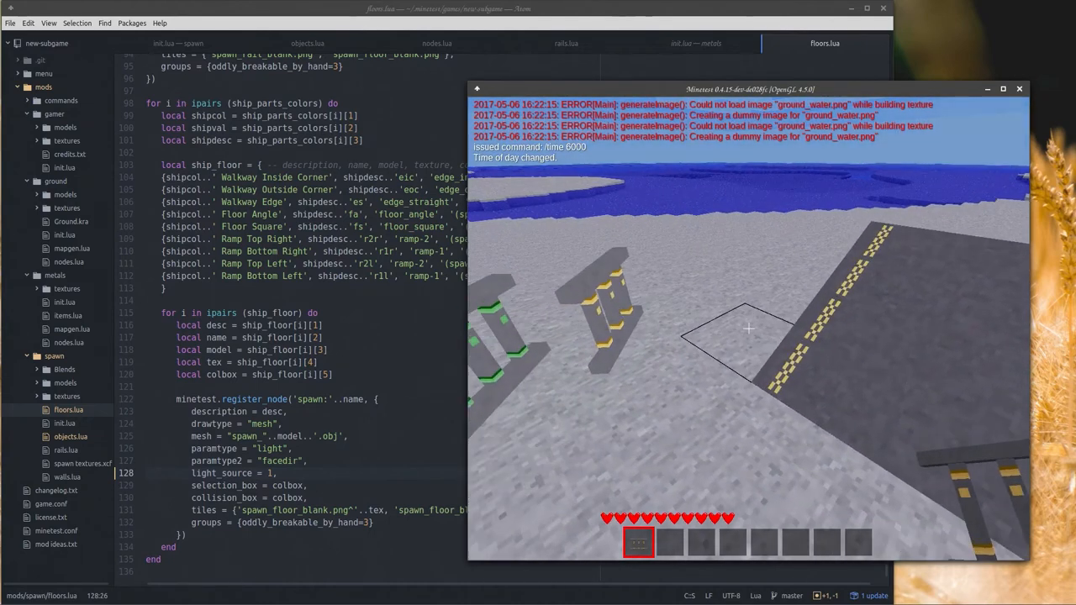
key(Escape)
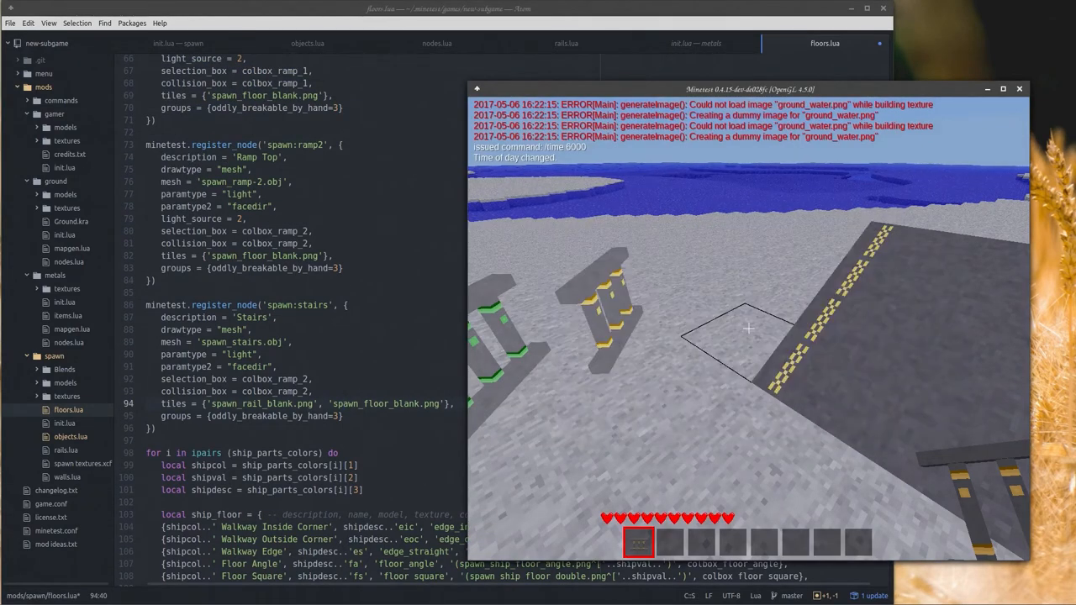
Give yourself spawn:floor 5 via chat, place the nodes, then return to the stairs code in Atom.
text(/giveme)
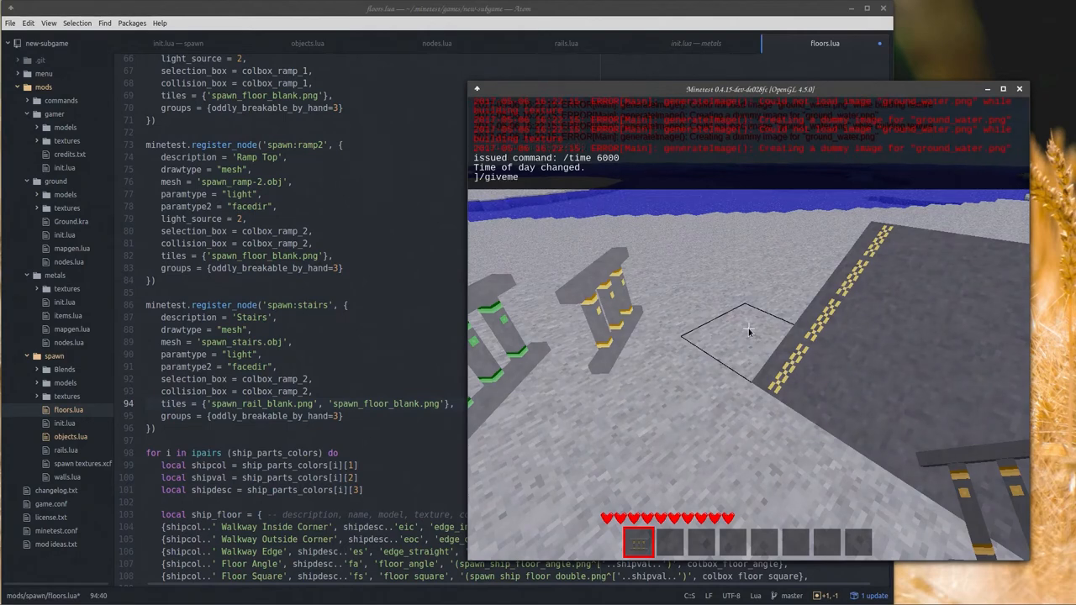
text(spawn)
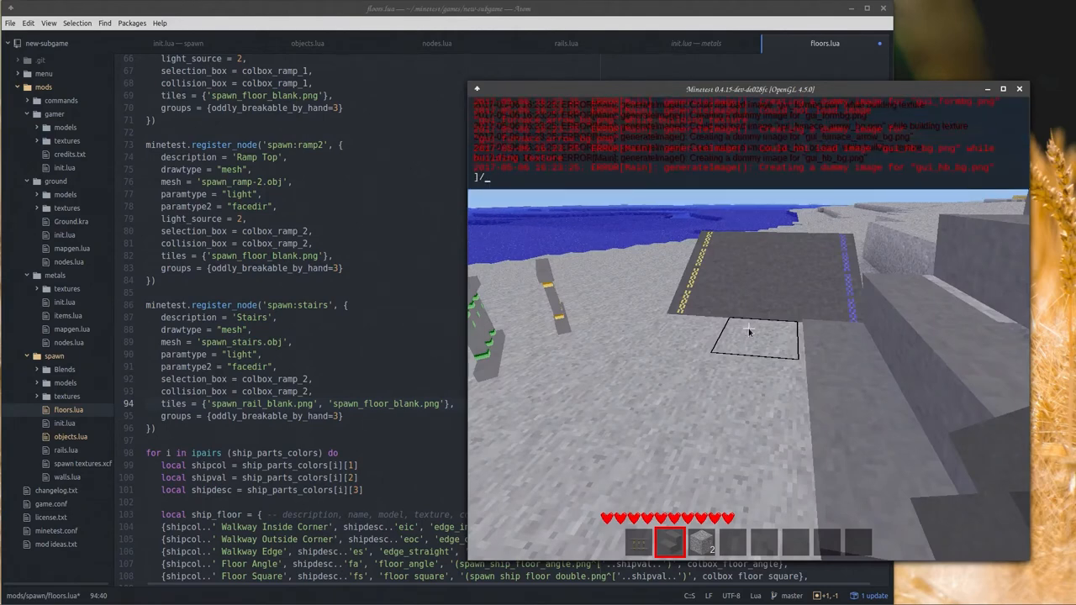
text(giveme sp)
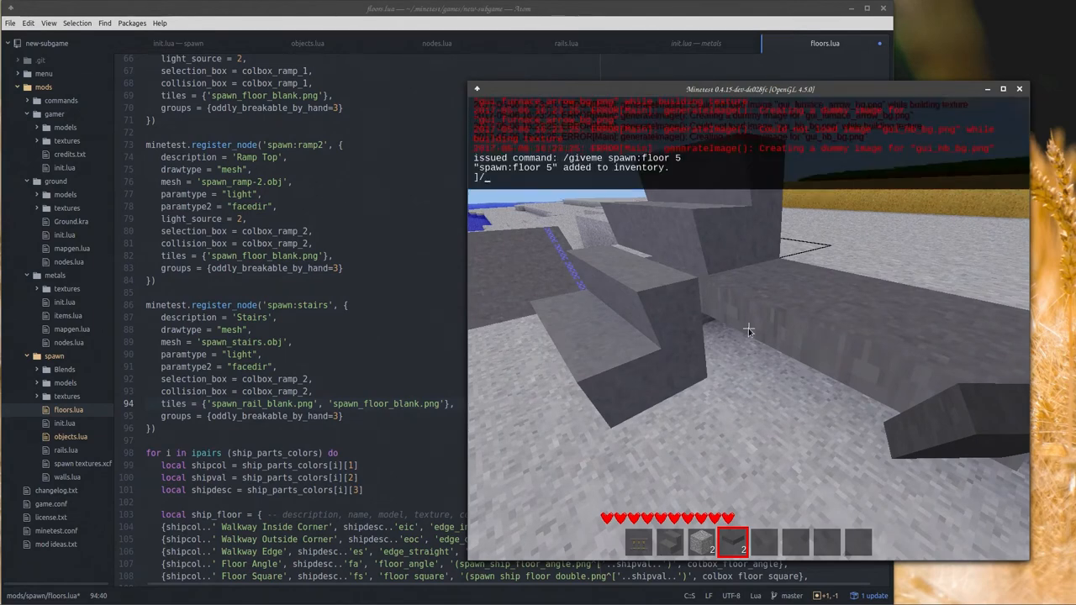
text(gf)
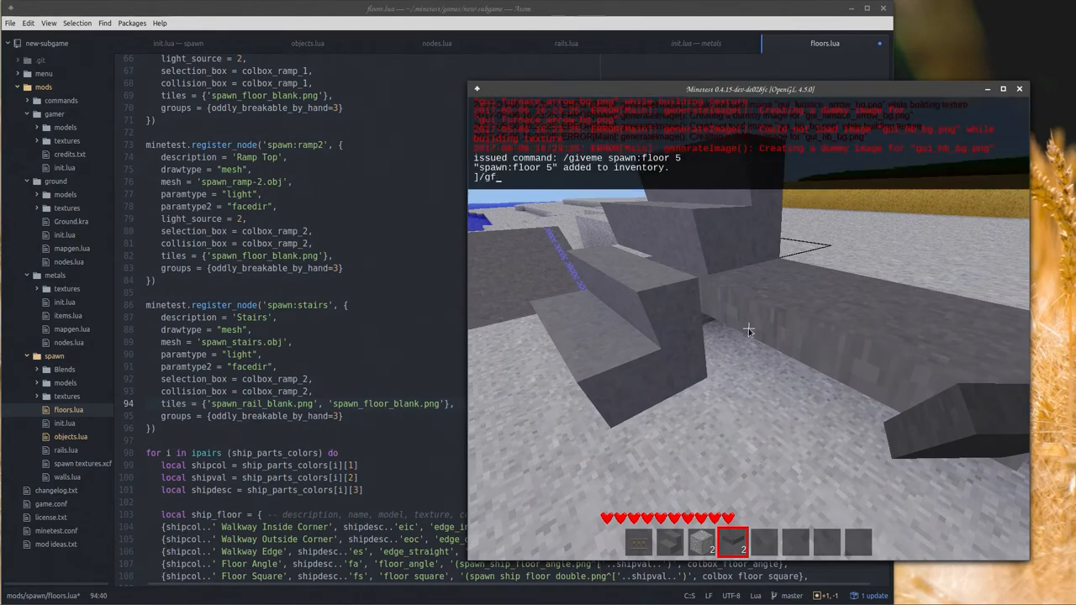
text(giveme spawn:)
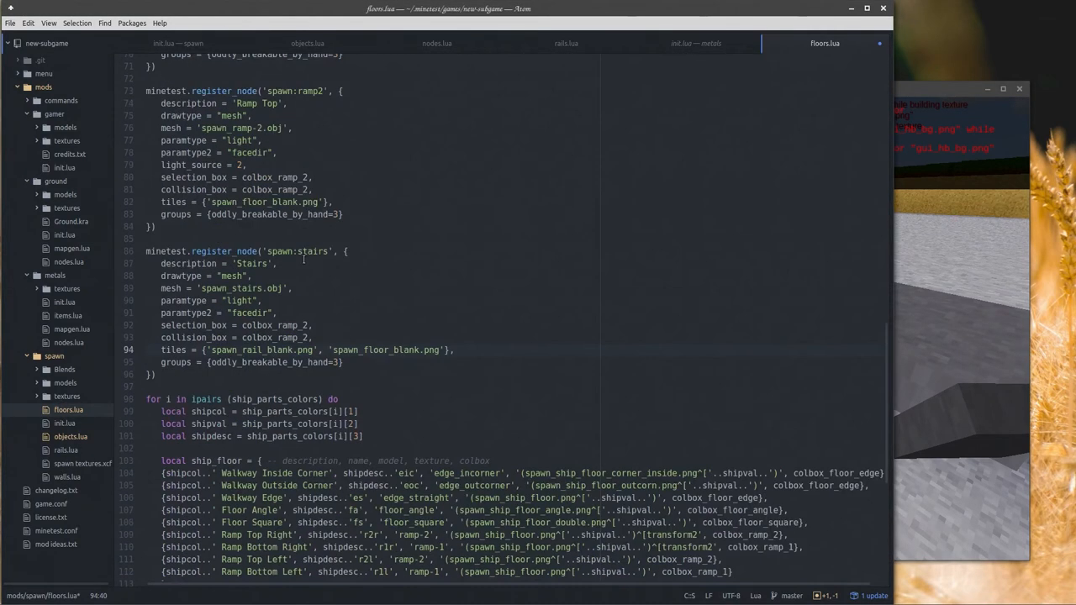
Scroll floors.lua to the local colbox_floor, floor_edge, floor_square, floor_angle and ramp tables.
scroll(down, 3)
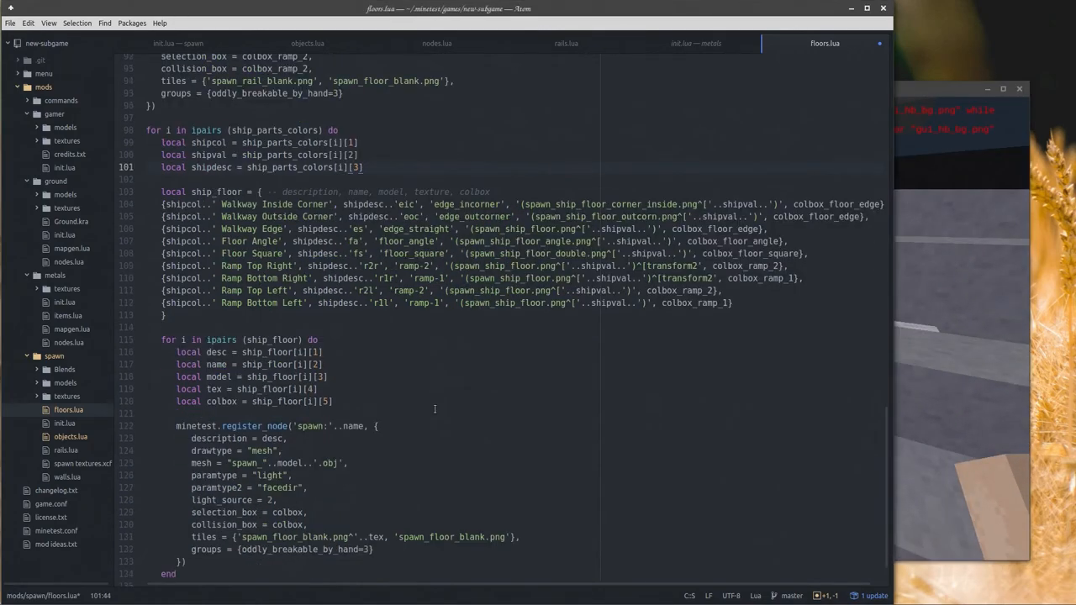
scroll(up, 3)
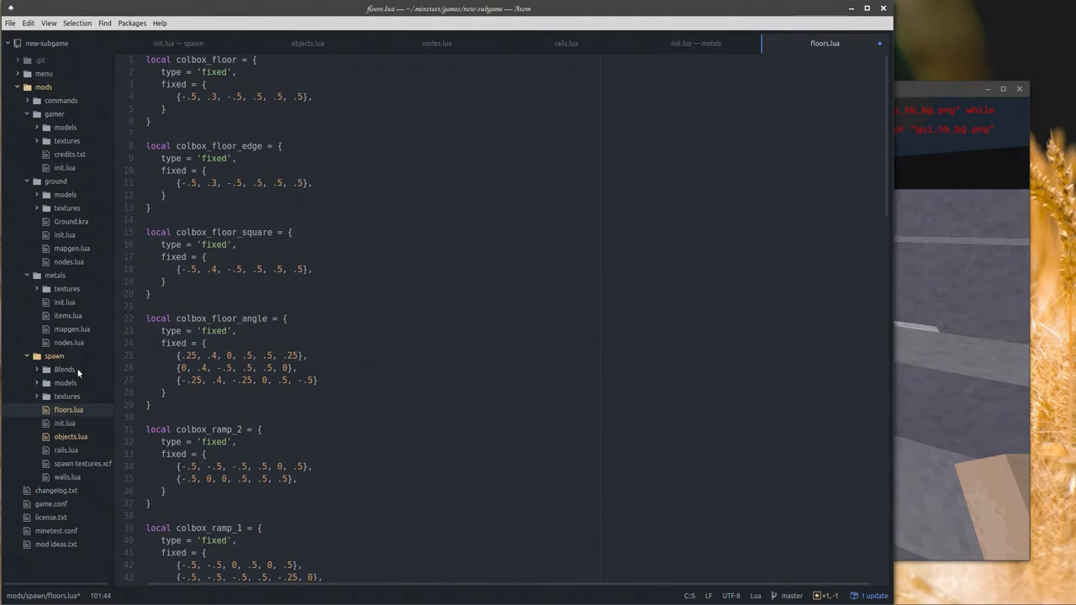
mouse_move(74, 343)
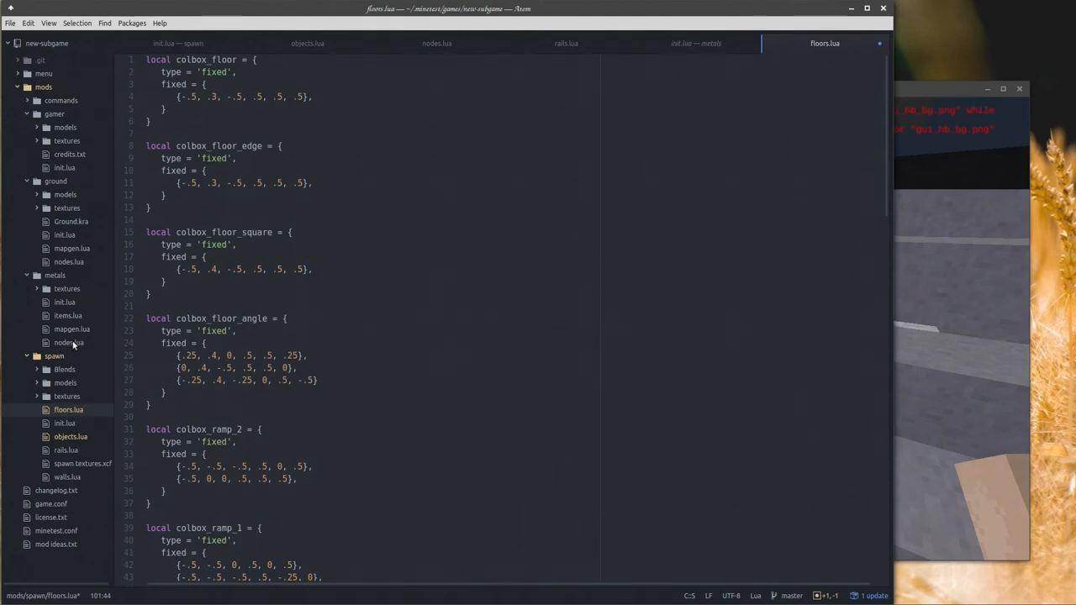
mouse_move(29, 202)
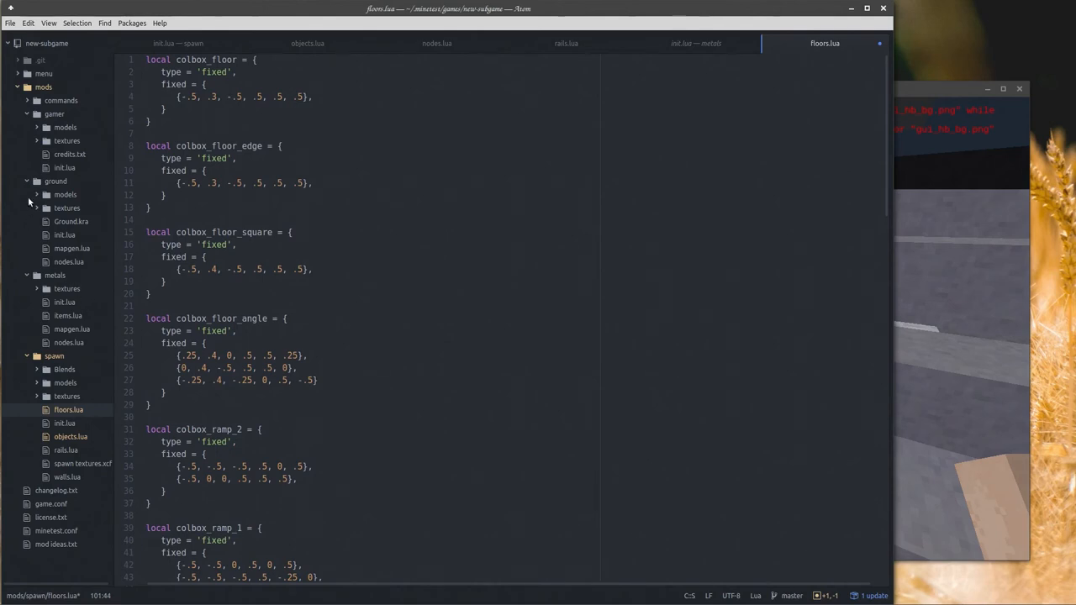
mouse_move(60, 501)
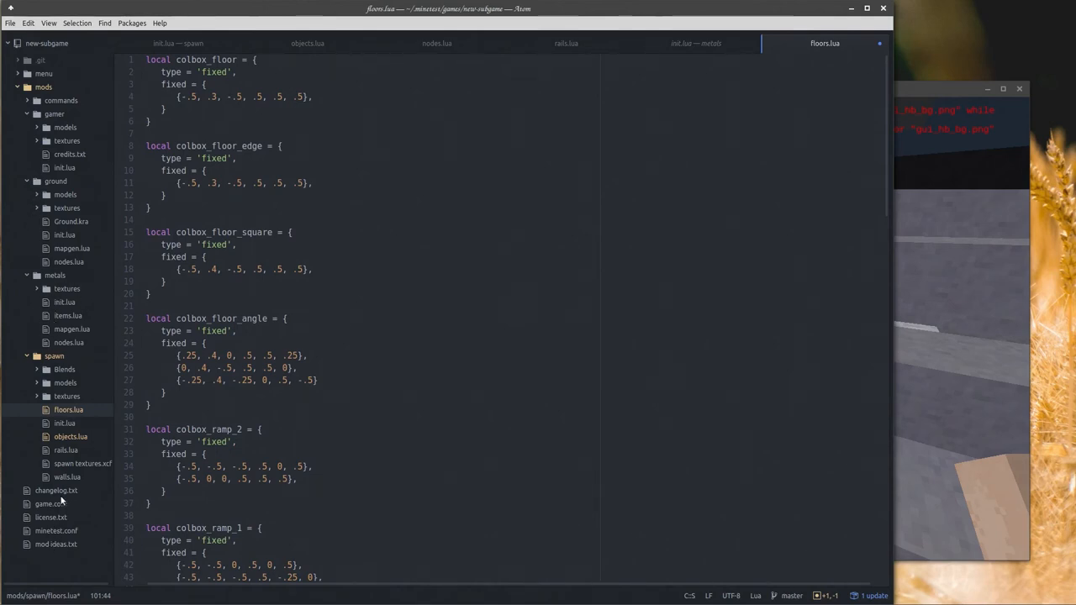
mouse_move(57, 525)
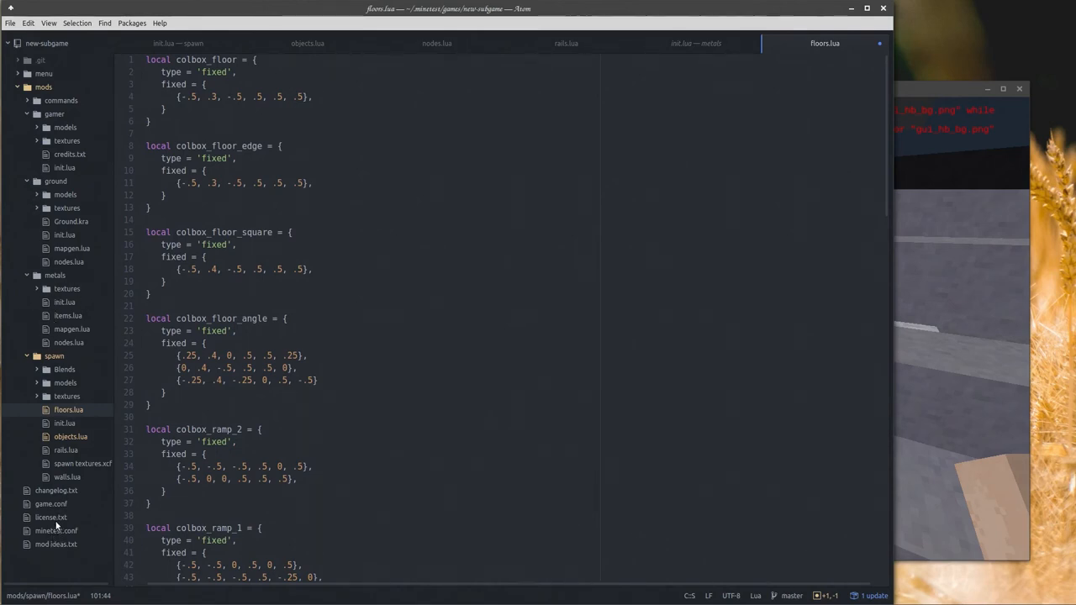
View license.txt with its LGPL/CC BY-SA credits, then the metals nodes.lua stone_with_iron registrations.
click(50, 518)
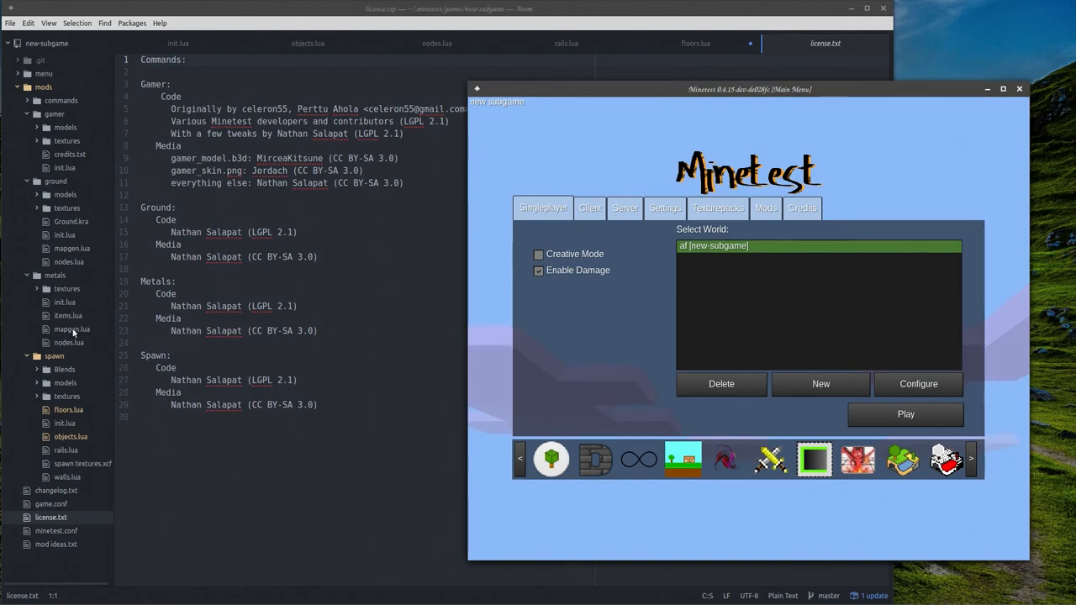
click(69, 343)
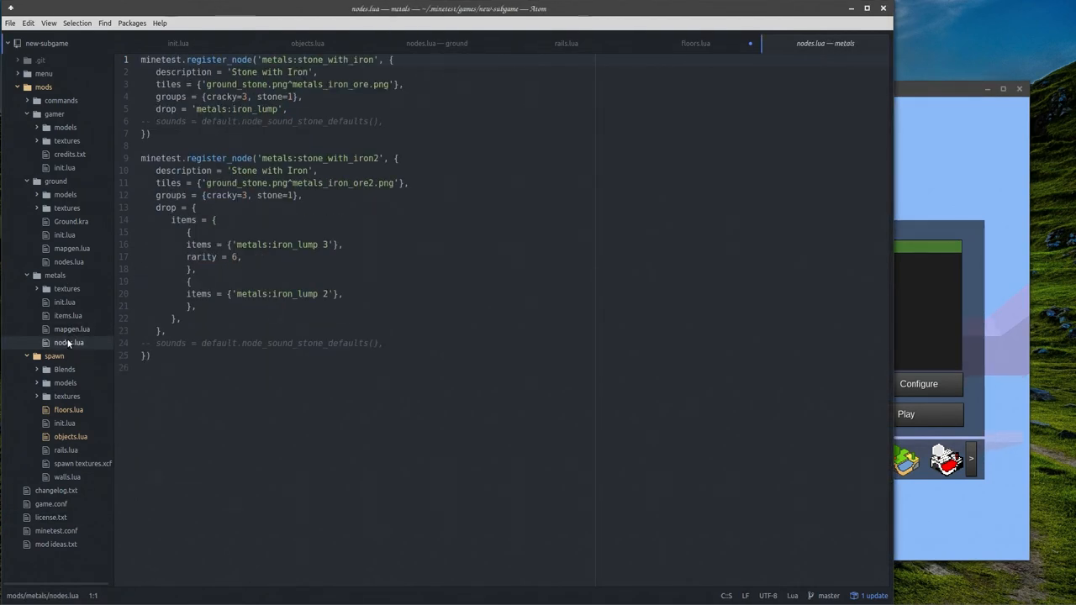